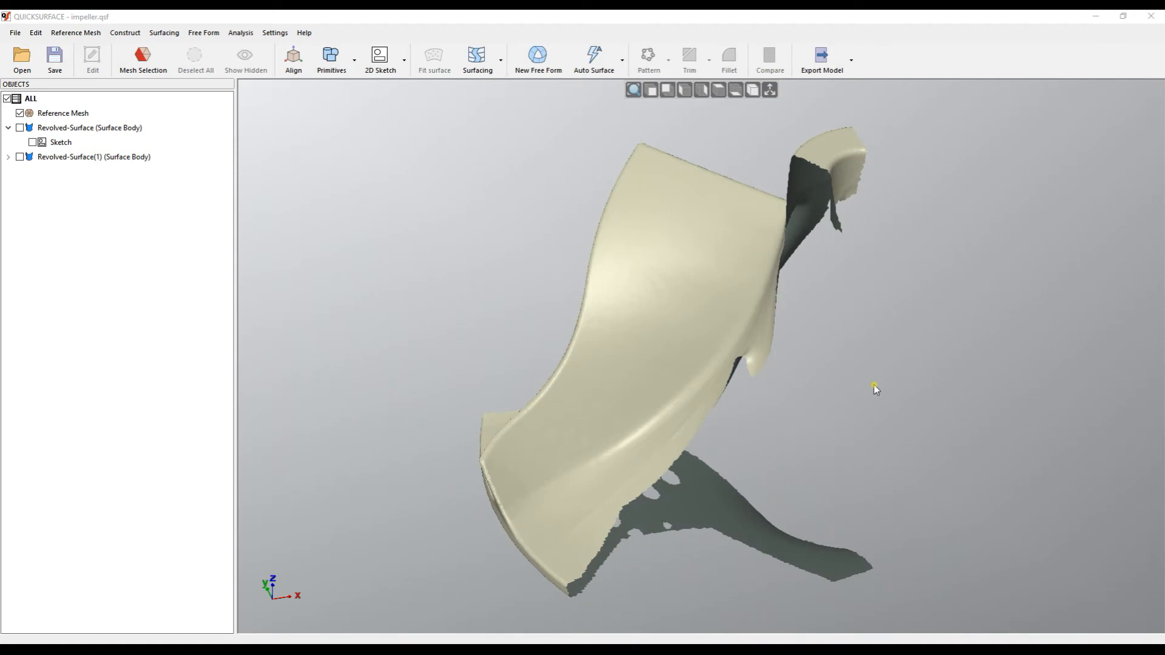
pyautogui.moveTo(522, 187)
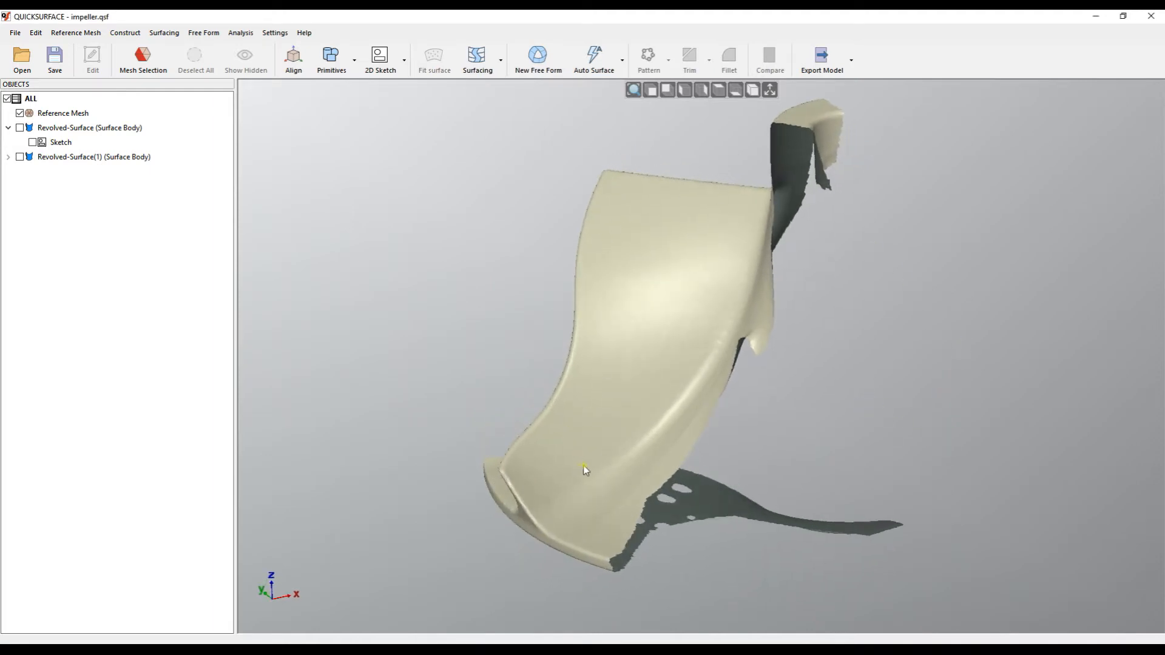
# Paint-select the mesh triangles on the blade's main face using a 1.68-degree tolerance
pyautogui.moveTo(585, 471); pyautogui.dragTo(789, 424)
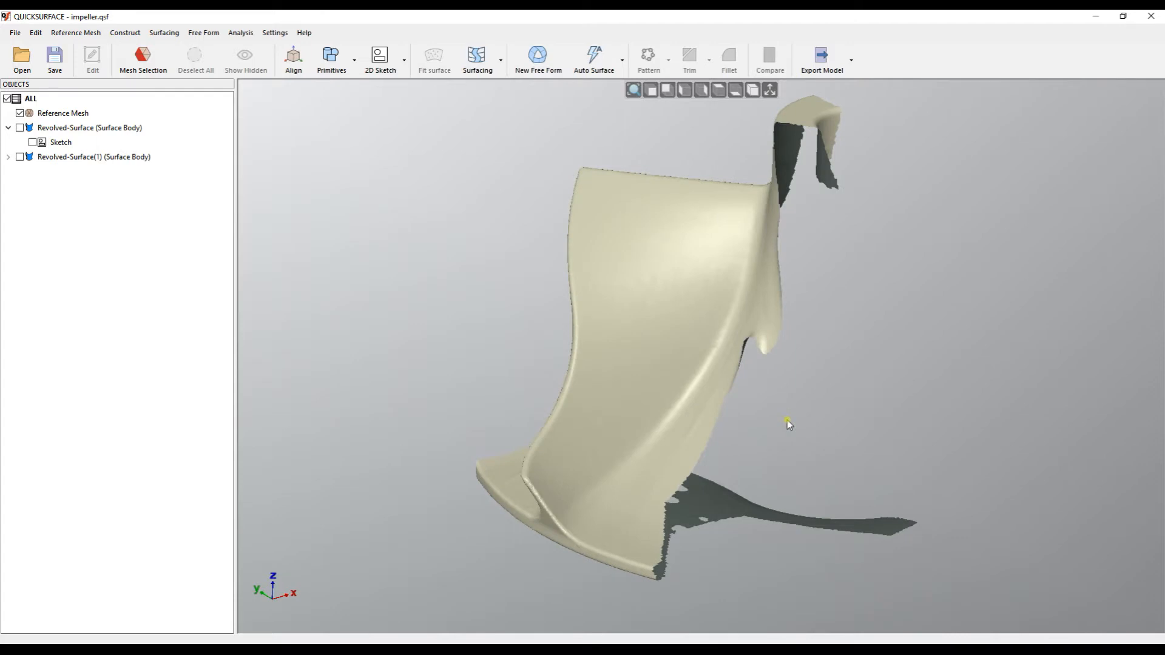
pyautogui.moveTo(546, 351)
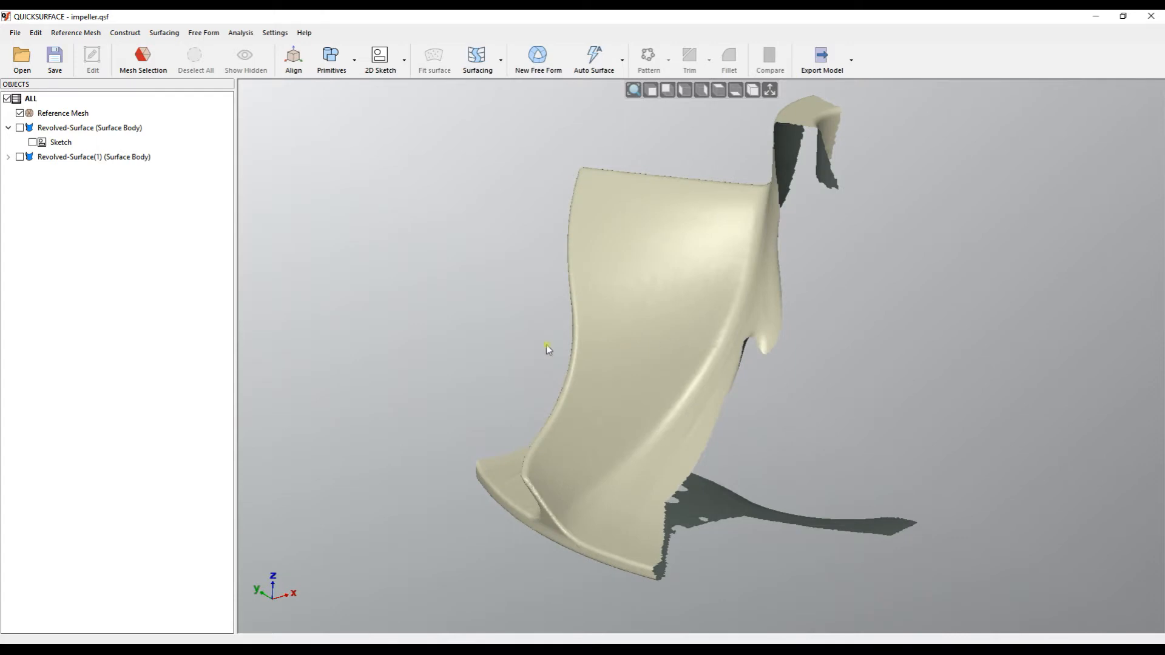
pyautogui.click(142, 57)
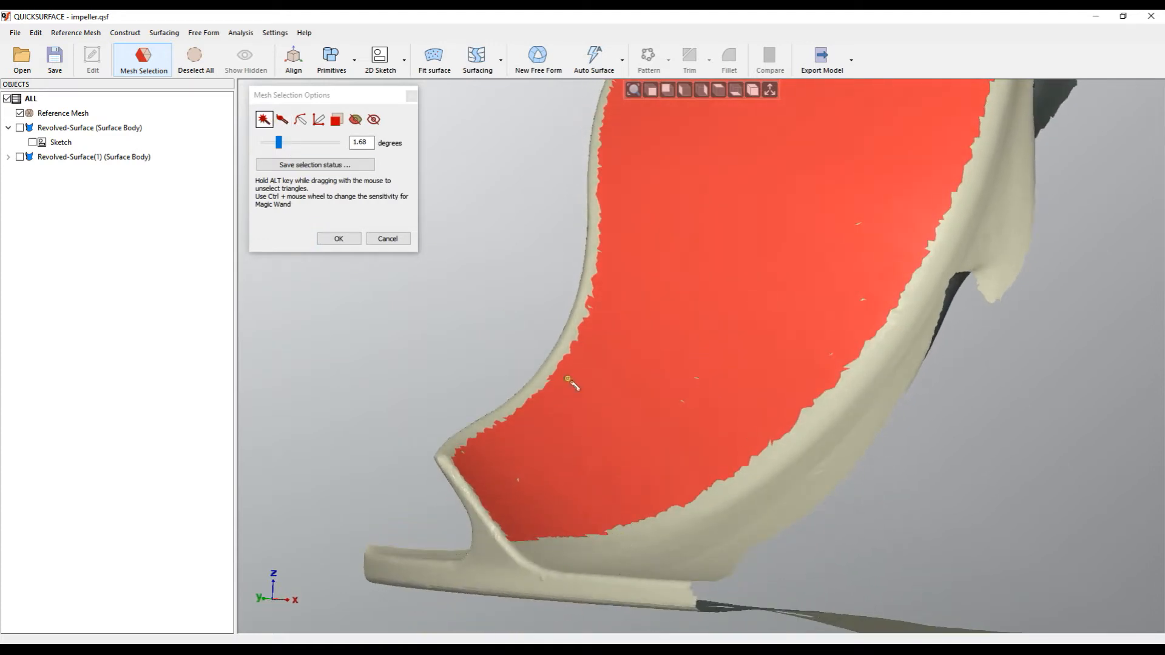
pyautogui.click(282, 119)
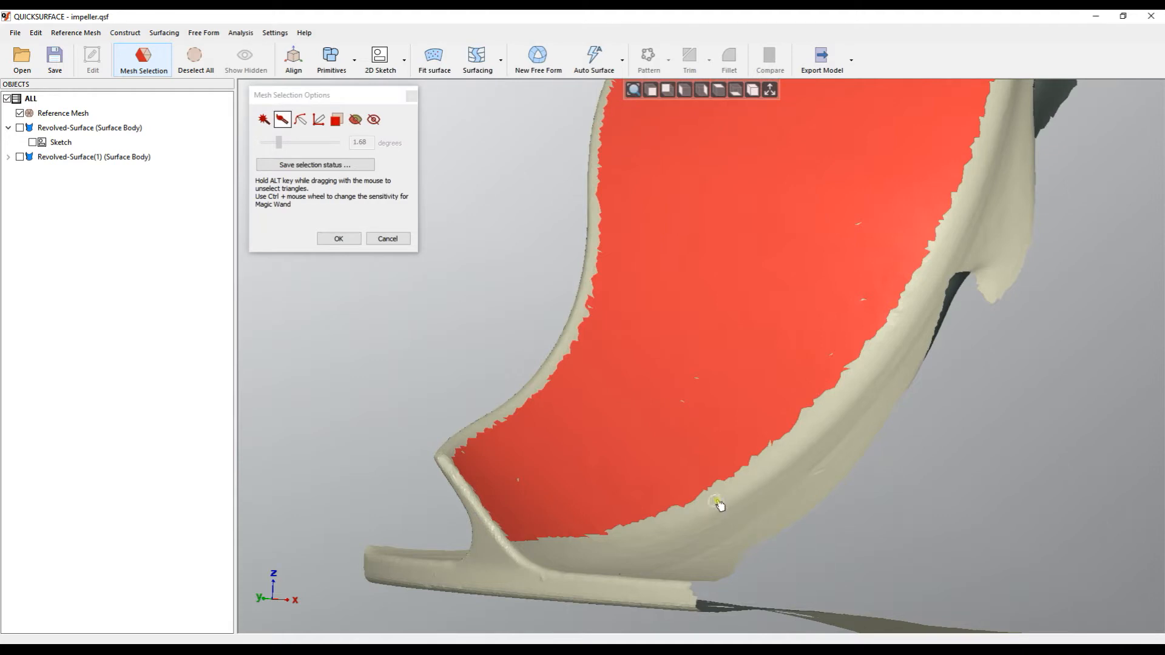
pyautogui.moveTo(758, 486)
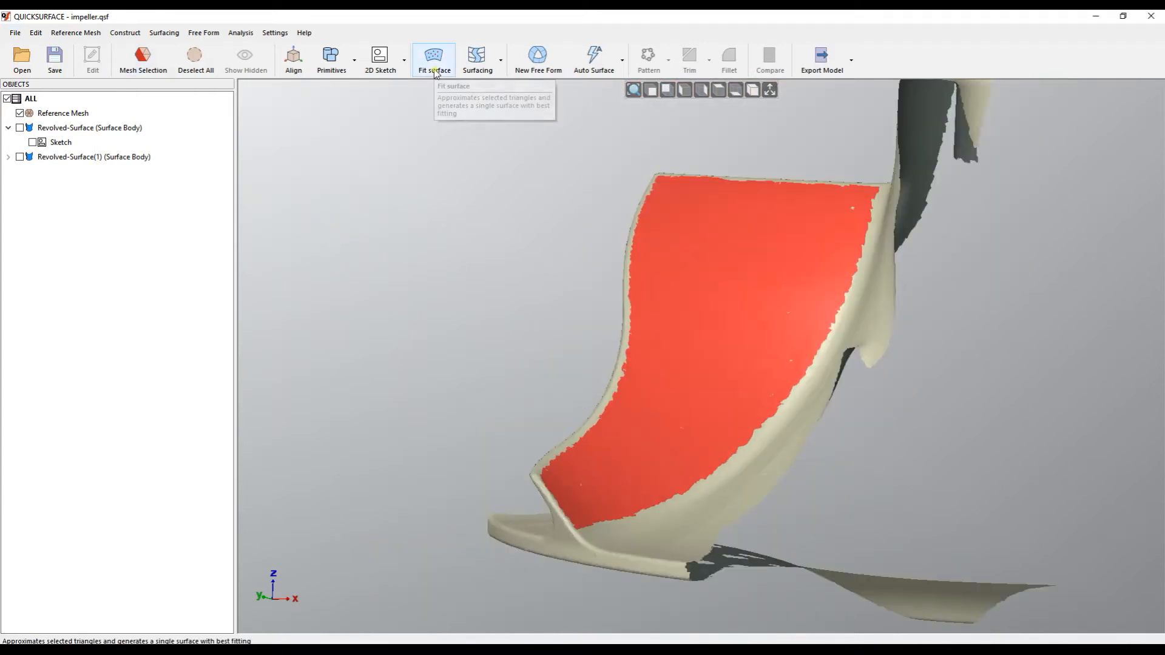
# Fit a single 10 by 10 surface to the selection and inspect its deviation colour map
pyautogui.click(434, 55)
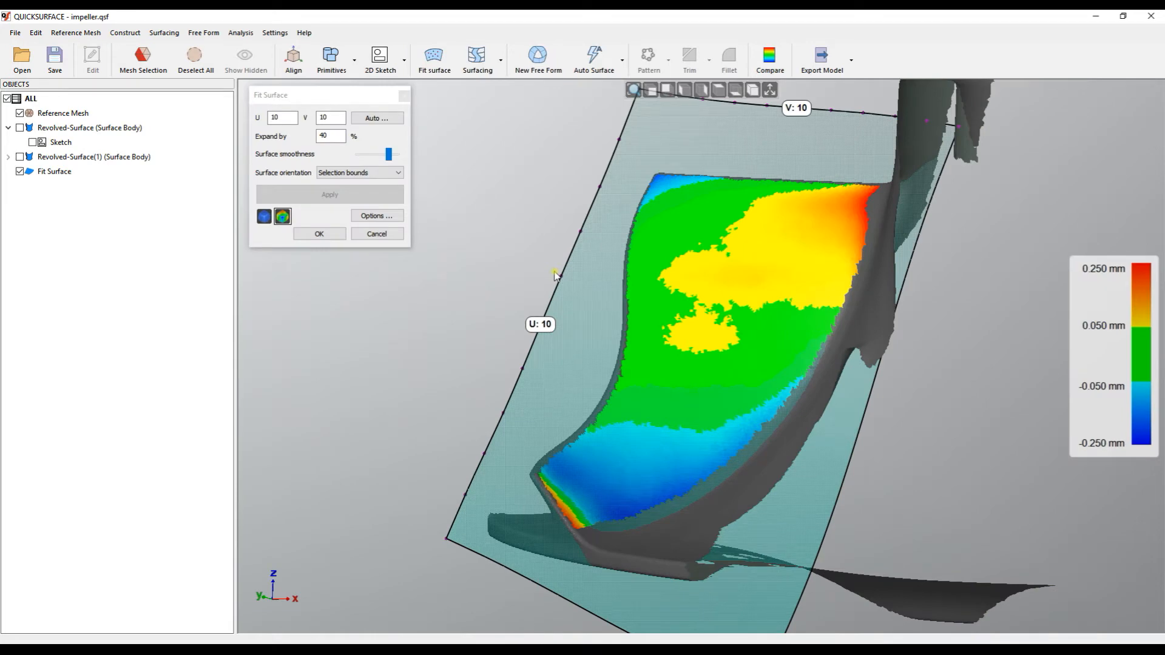
pyautogui.moveTo(716, 277)
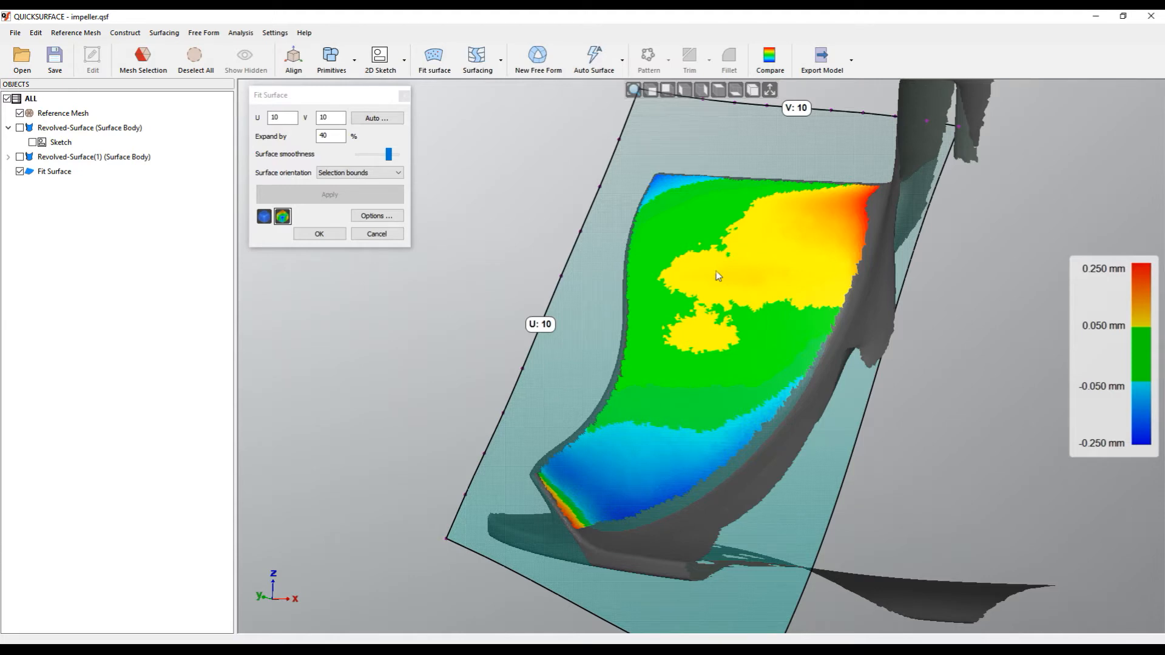
pyautogui.moveTo(713, 297); pyautogui.dragTo(773, 178)
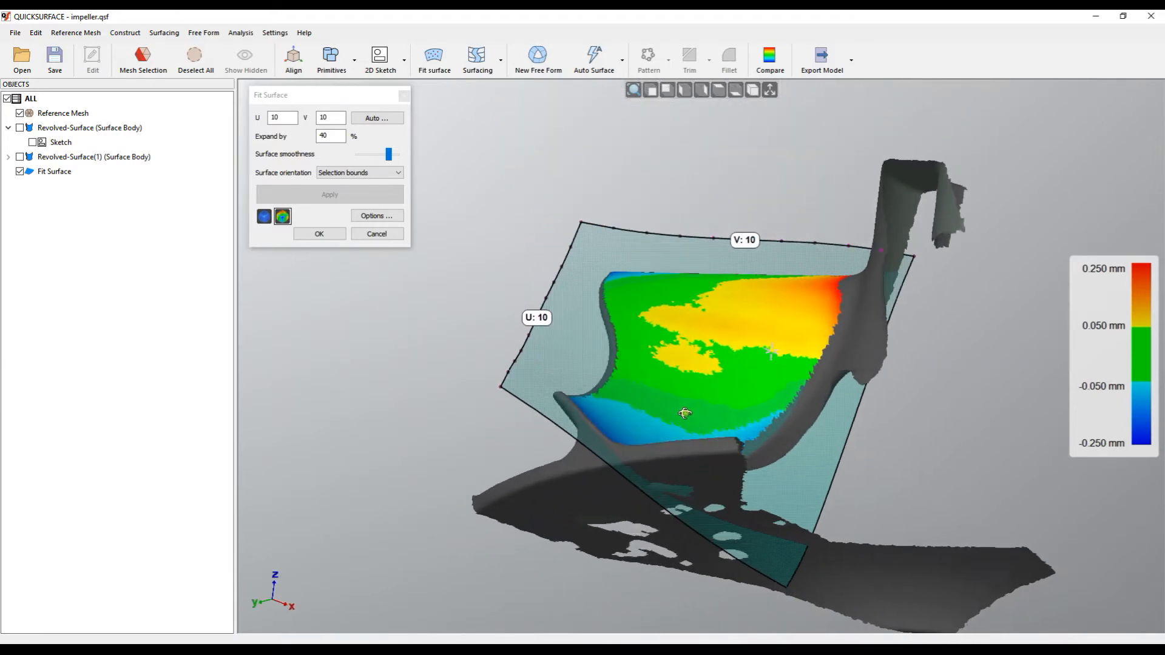
pyautogui.moveTo(683, 412); pyautogui.dragTo(743, 244)
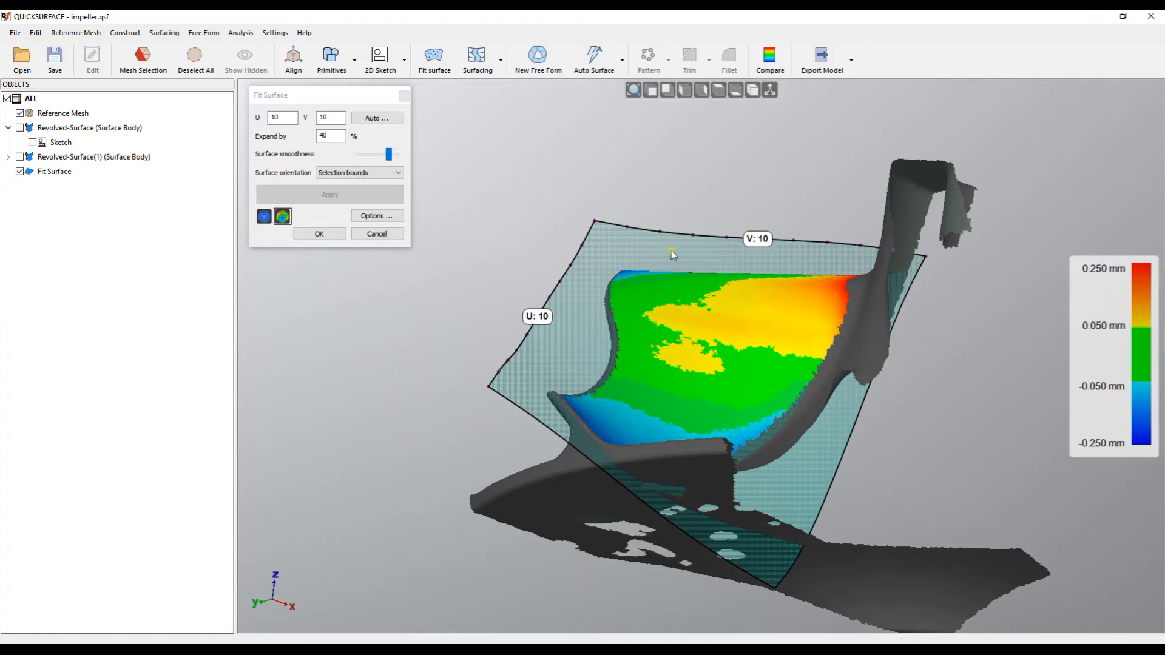
pyautogui.click(330, 118)
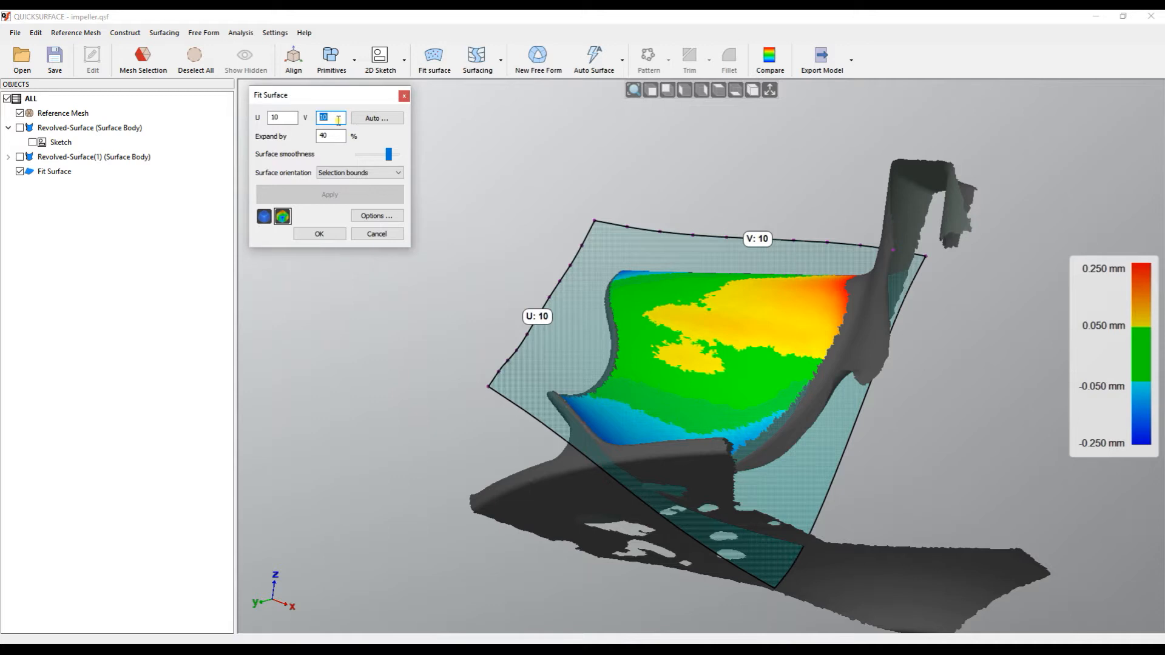
# Refine the patch to 20 U by 20 V control points so deviation falls within ±0.05 mm
pyautogui.write('20')
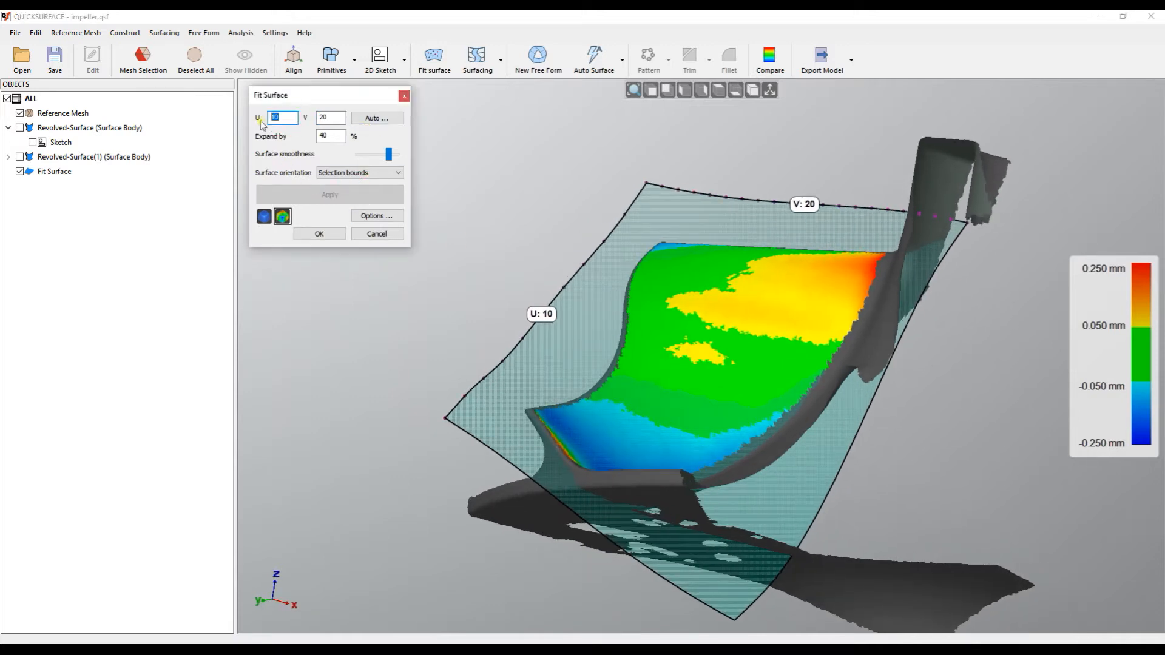
pyautogui.write('2')
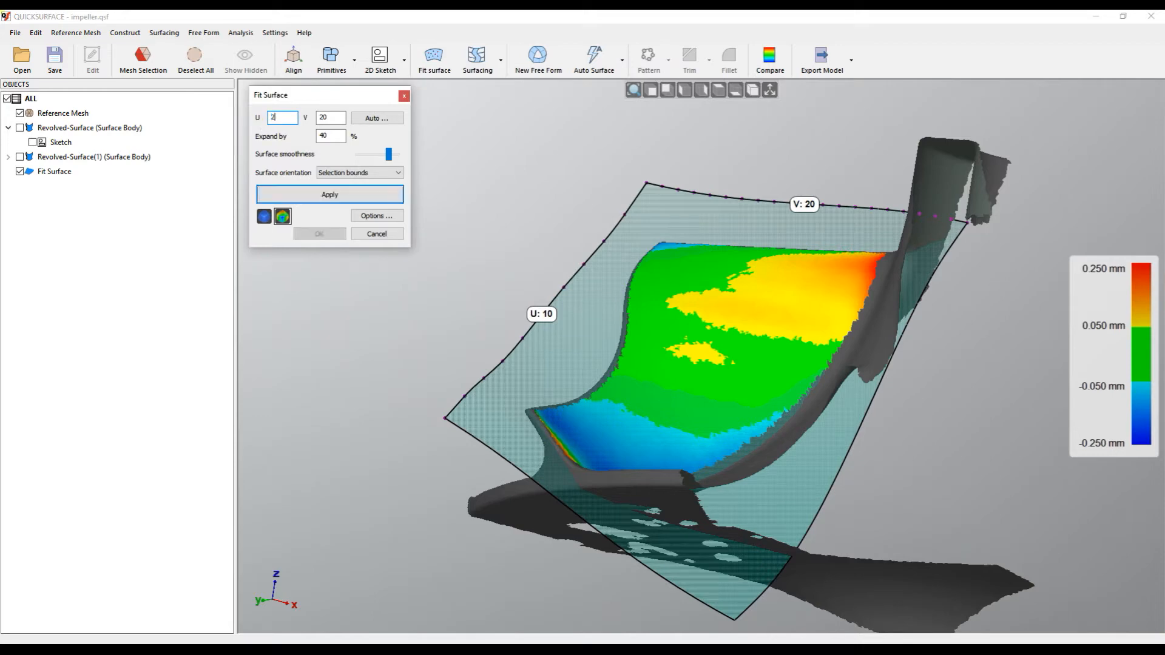
pyautogui.click(329, 194)
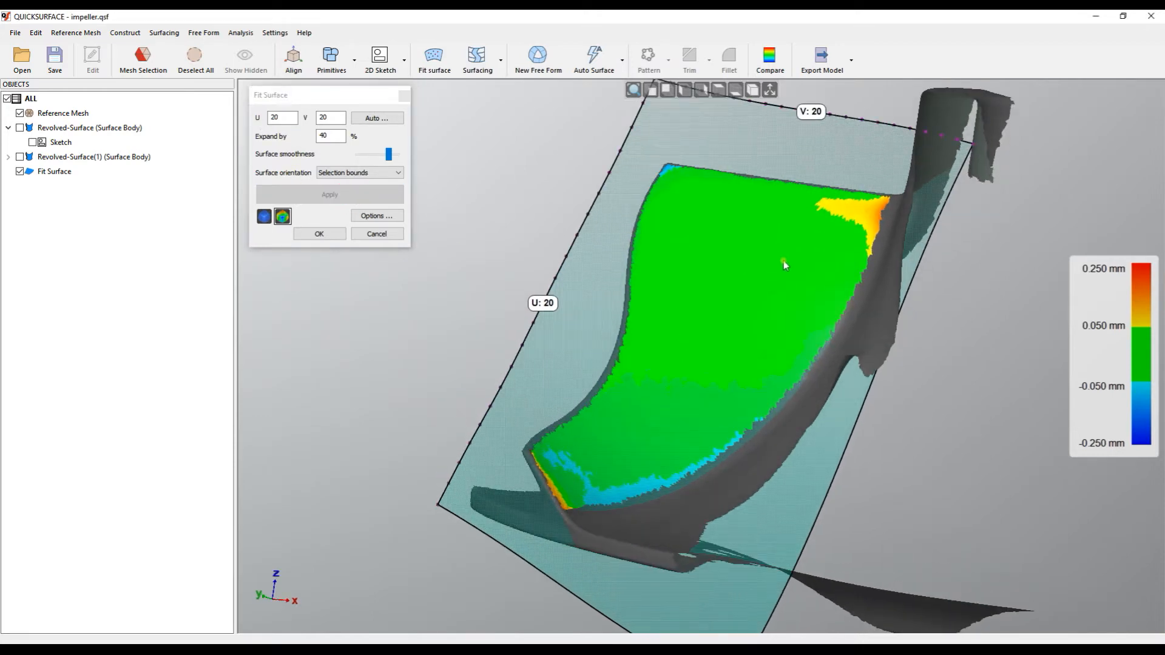
pyautogui.click(264, 216)
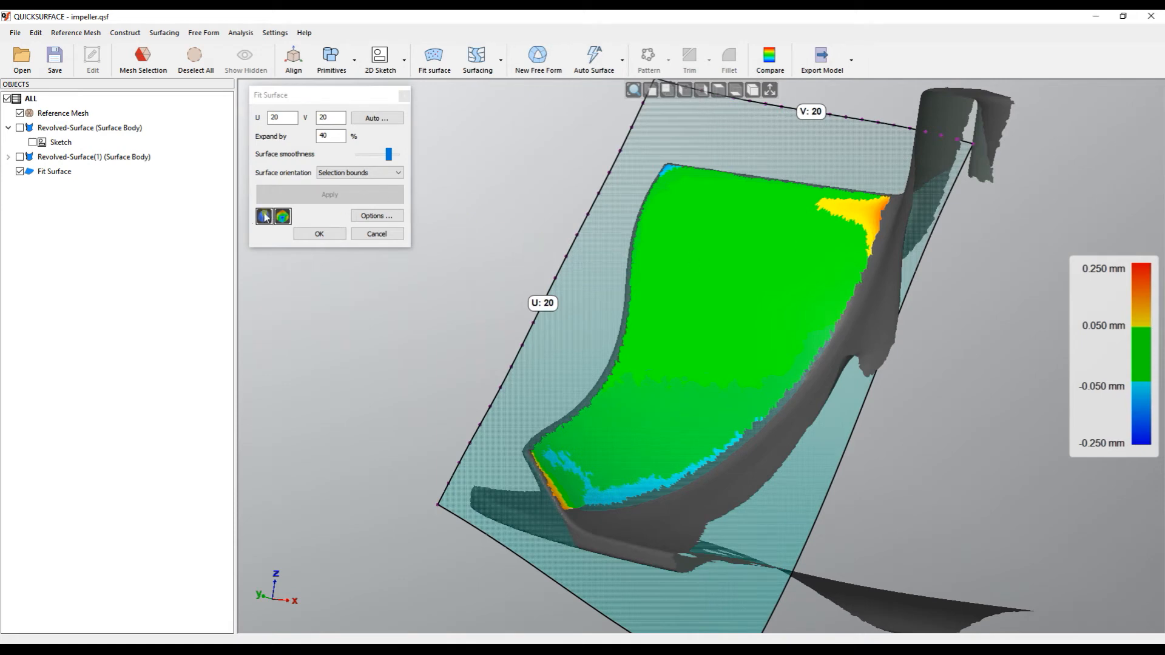
pyautogui.moveTo(282, 216)
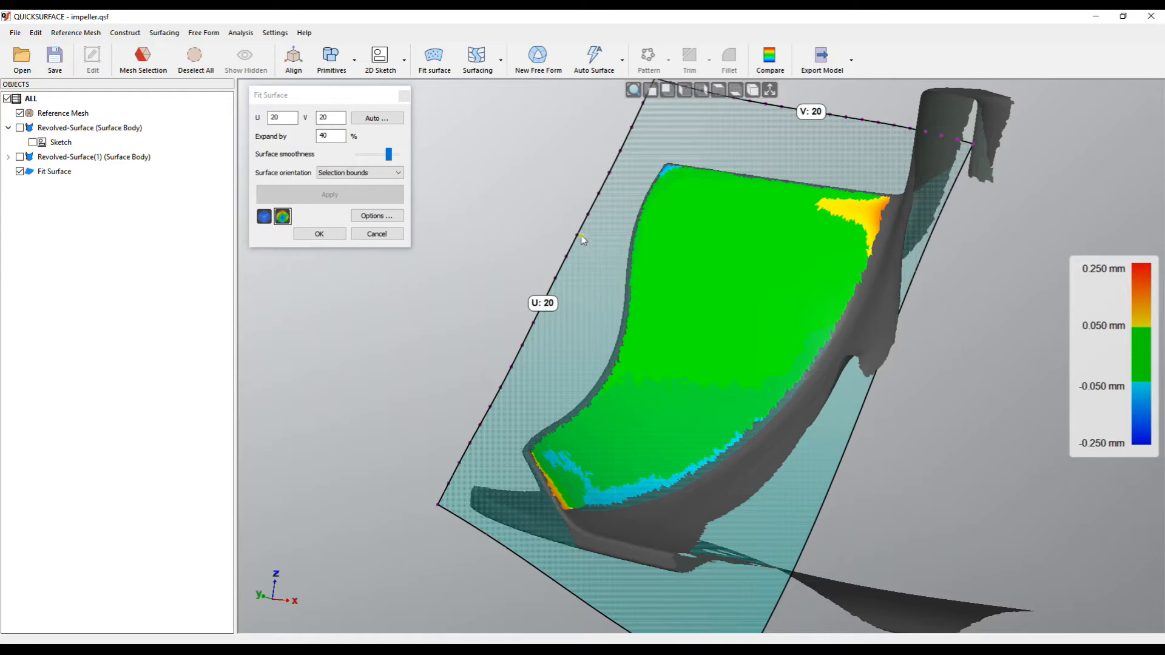
pyautogui.moveTo(679, 278)
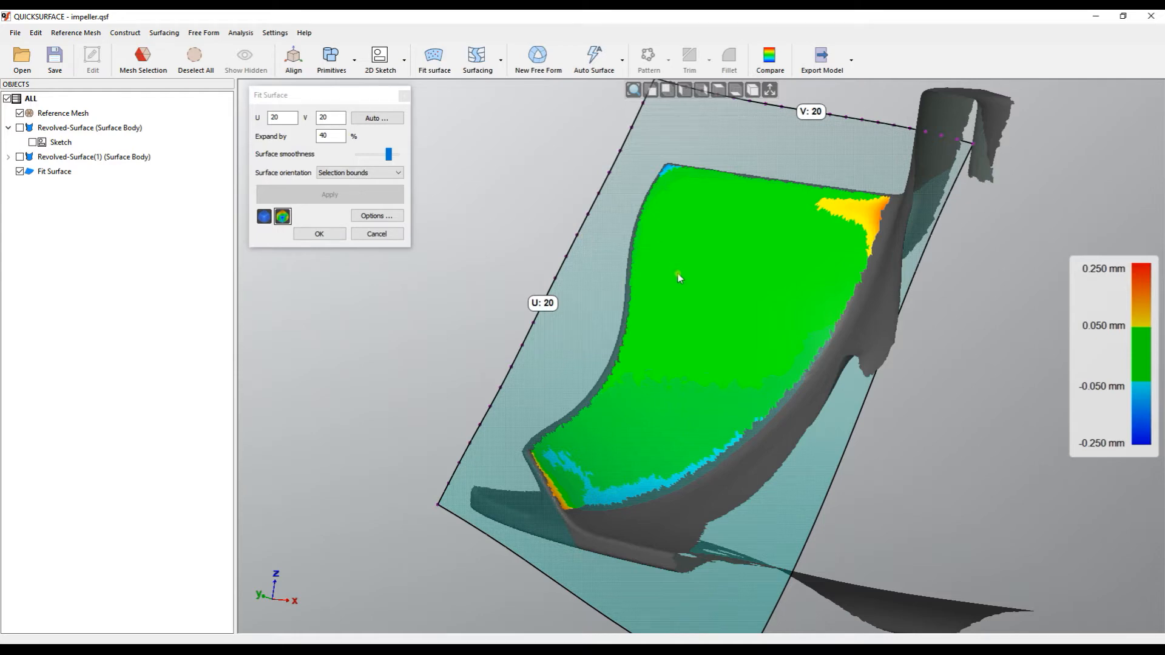
pyautogui.moveTo(723, 281)
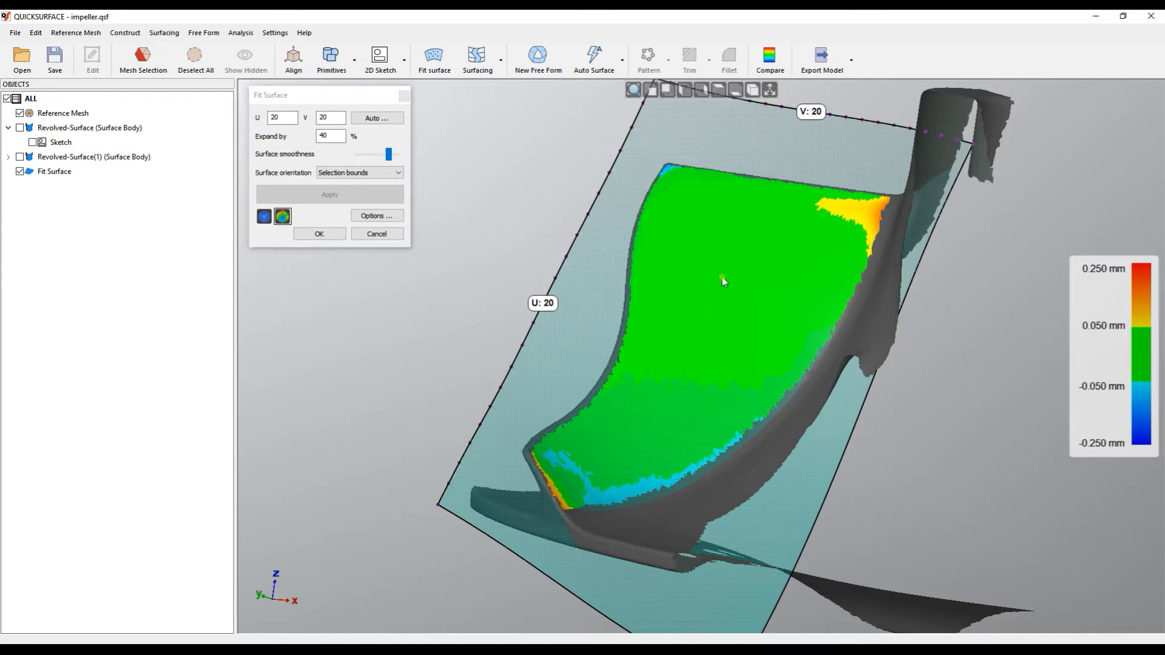
# View the 20 by 20 patch as a plain surface over the mesh, then restore the deviation map
pyautogui.click(264, 216)
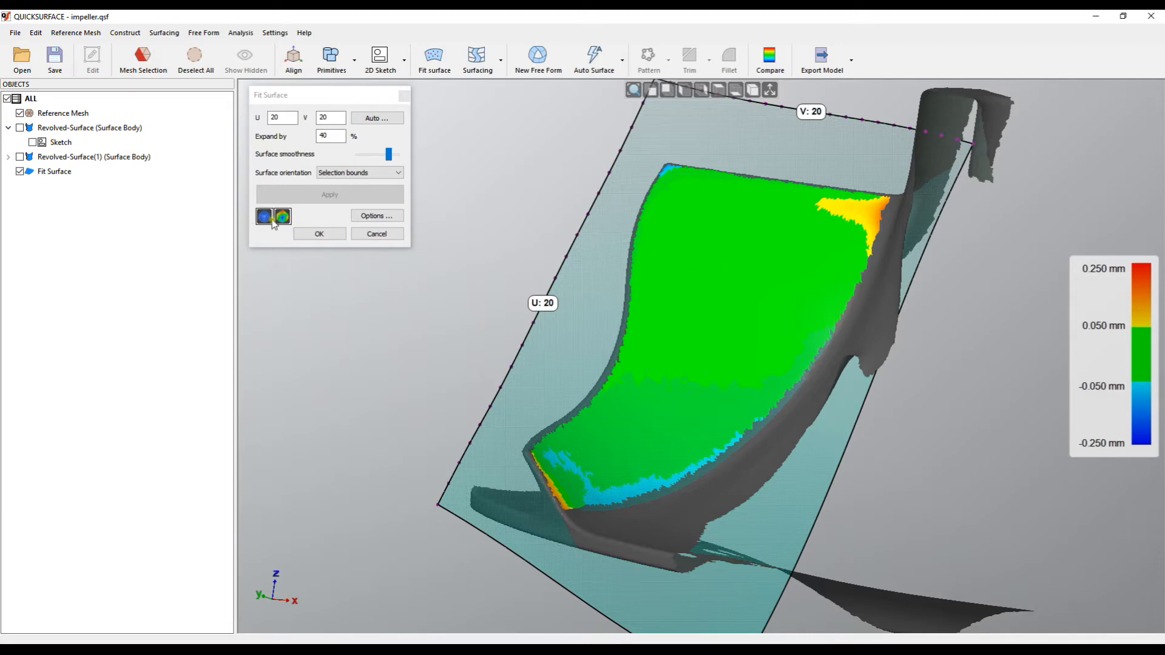
pyautogui.click(264, 216)
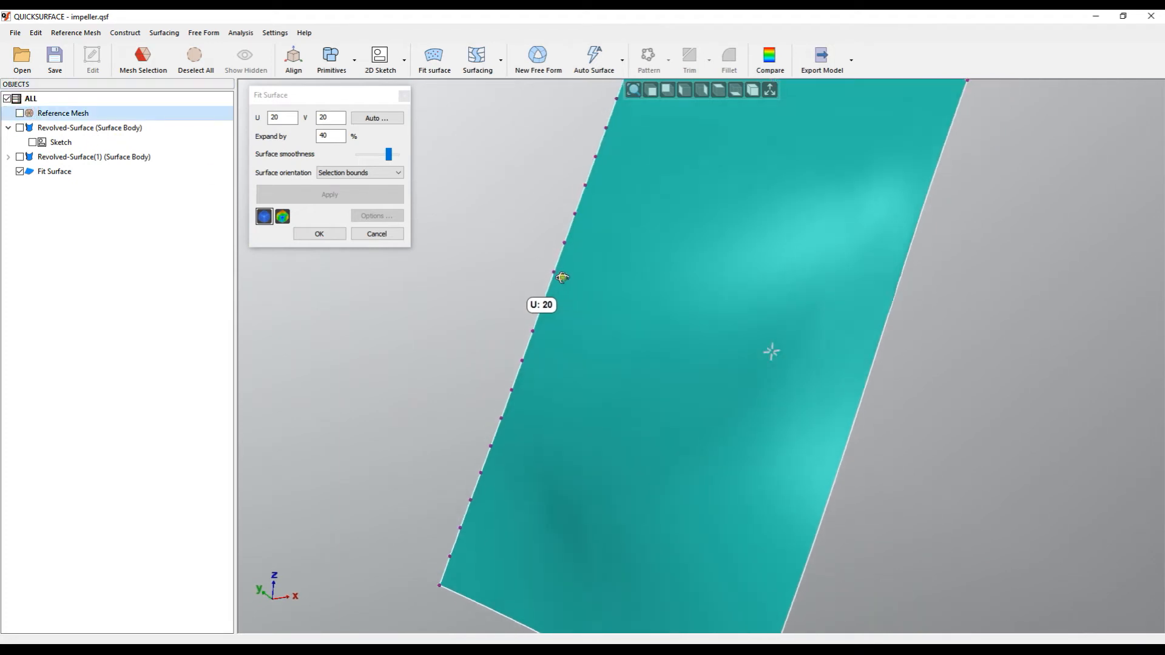
pyautogui.click(23, 114)
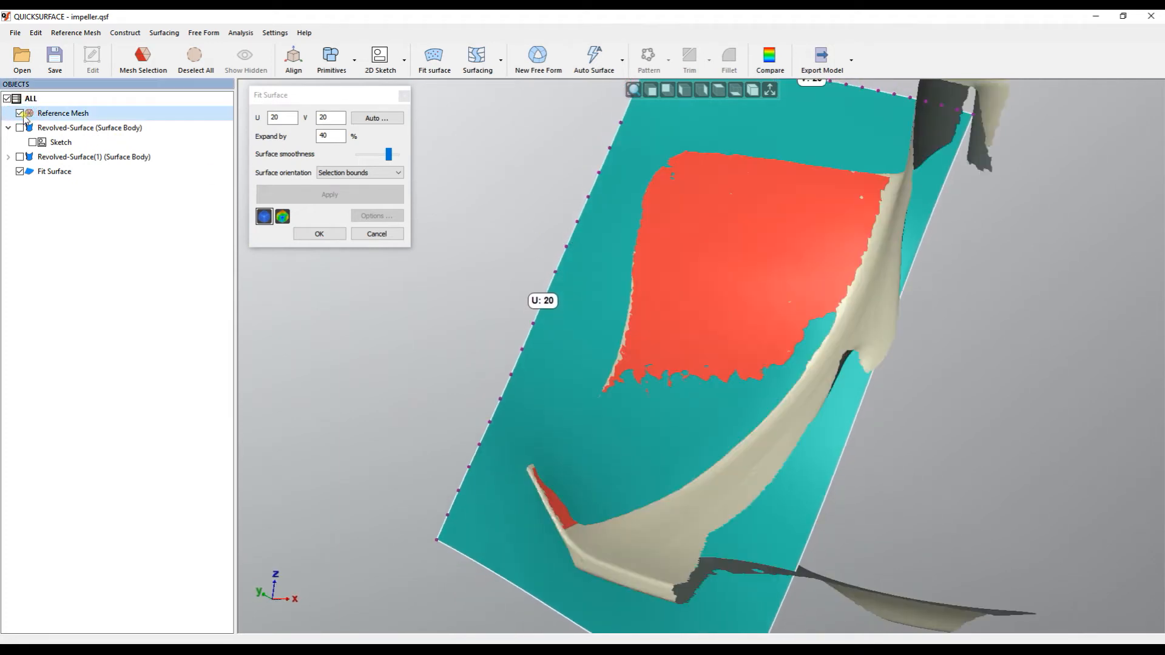
pyautogui.click(282, 216)
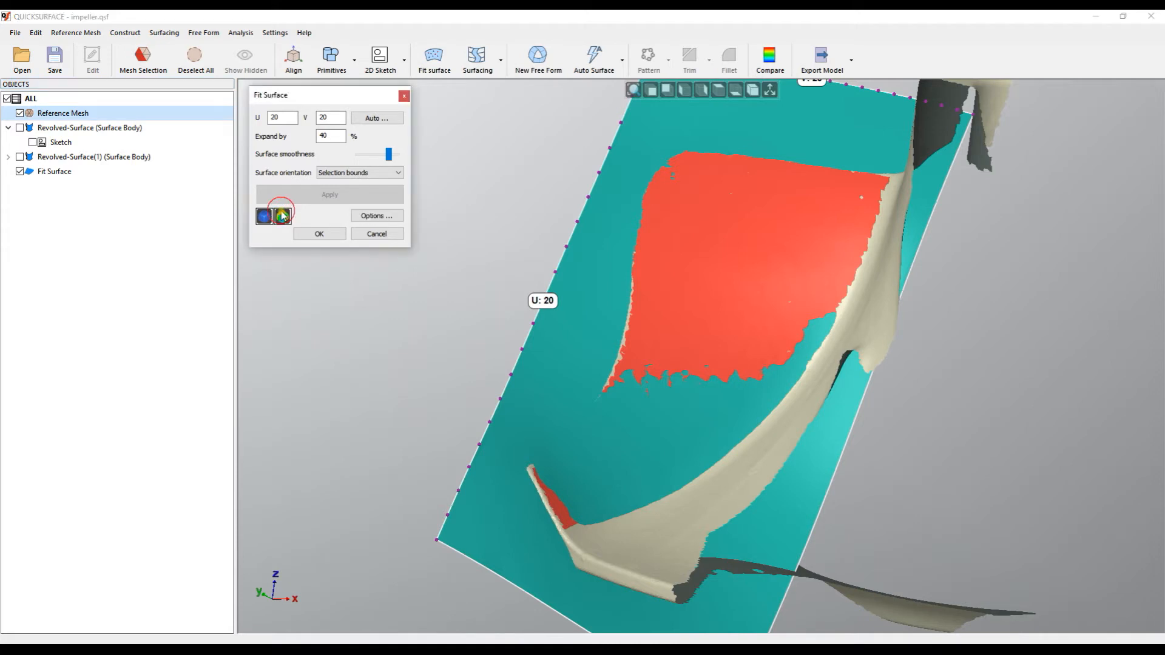
pyautogui.click(282, 216)
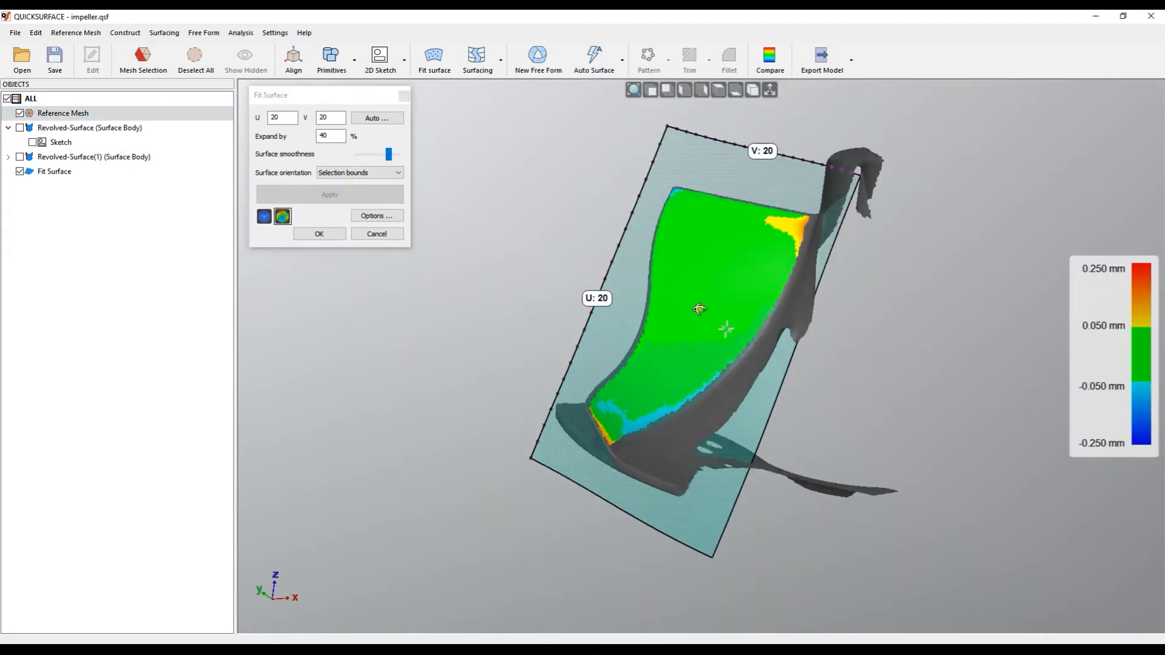
pyautogui.click(718, 90)
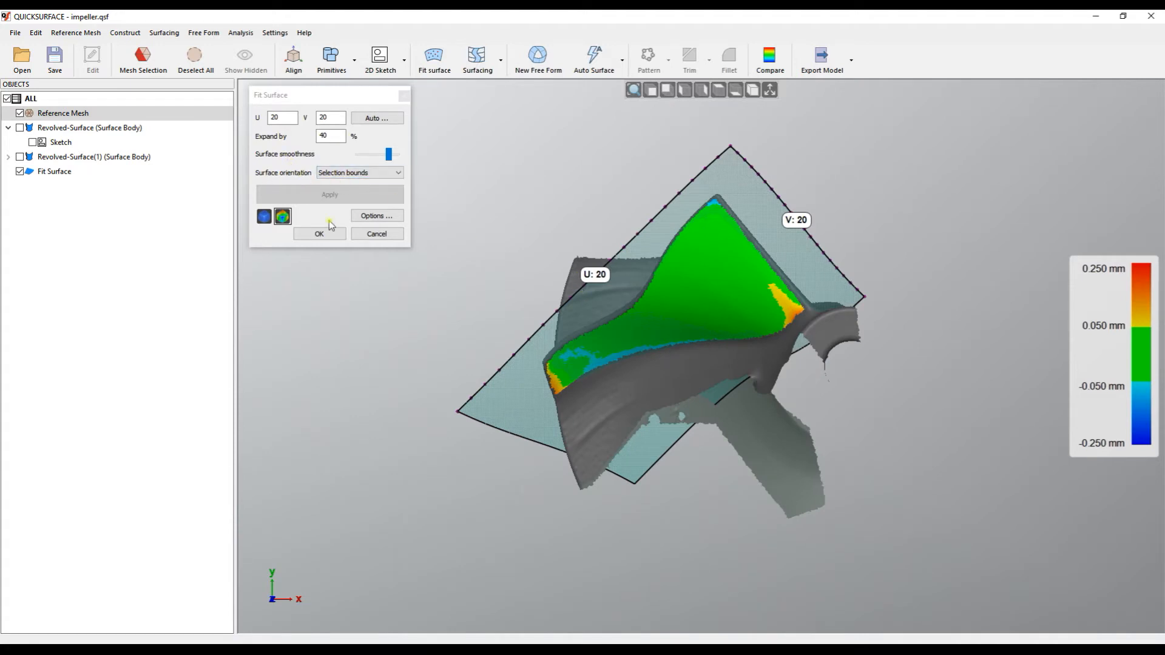
pyautogui.moveTo(790, 445)
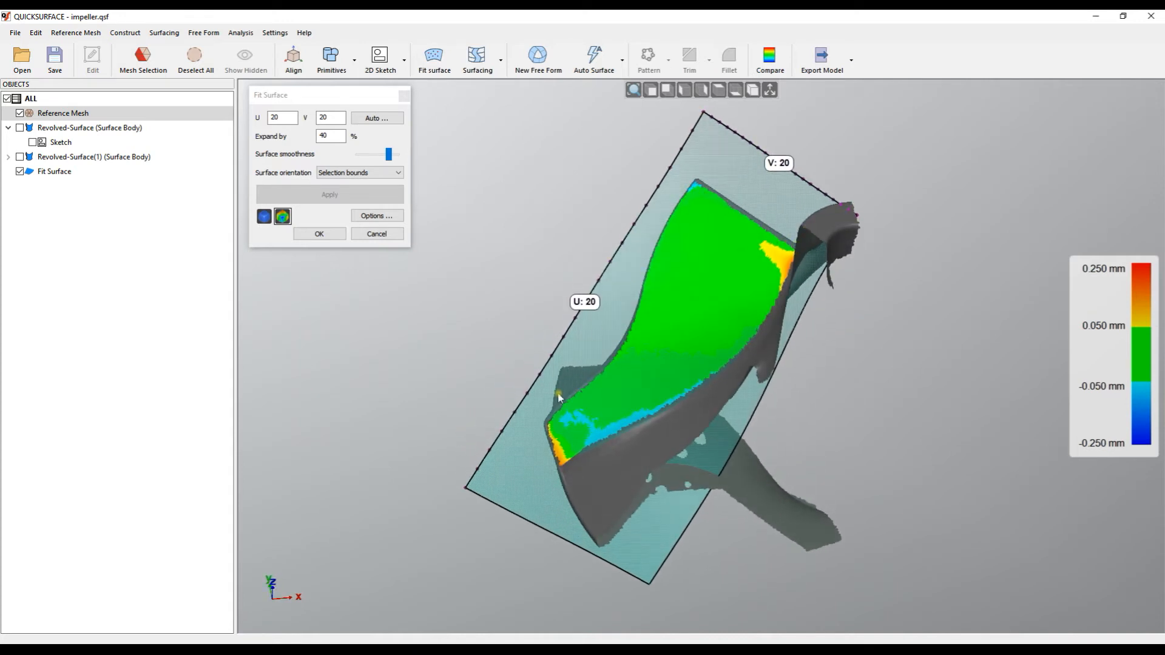
pyautogui.moveTo(801, 265)
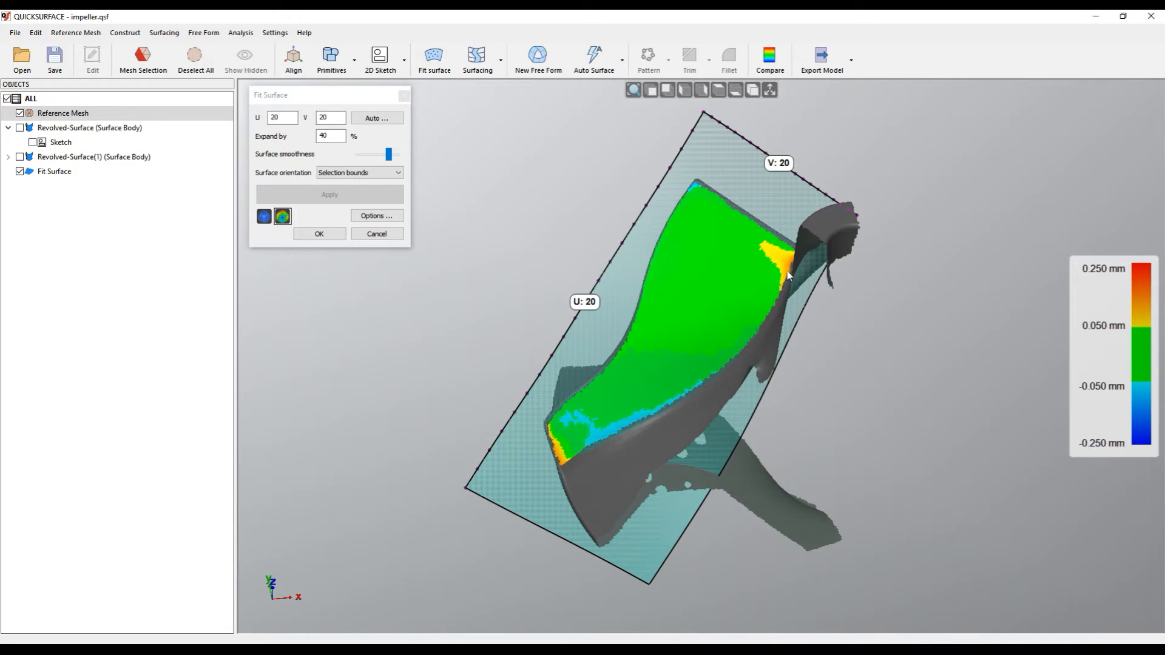
pyautogui.moveTo(770, 297)
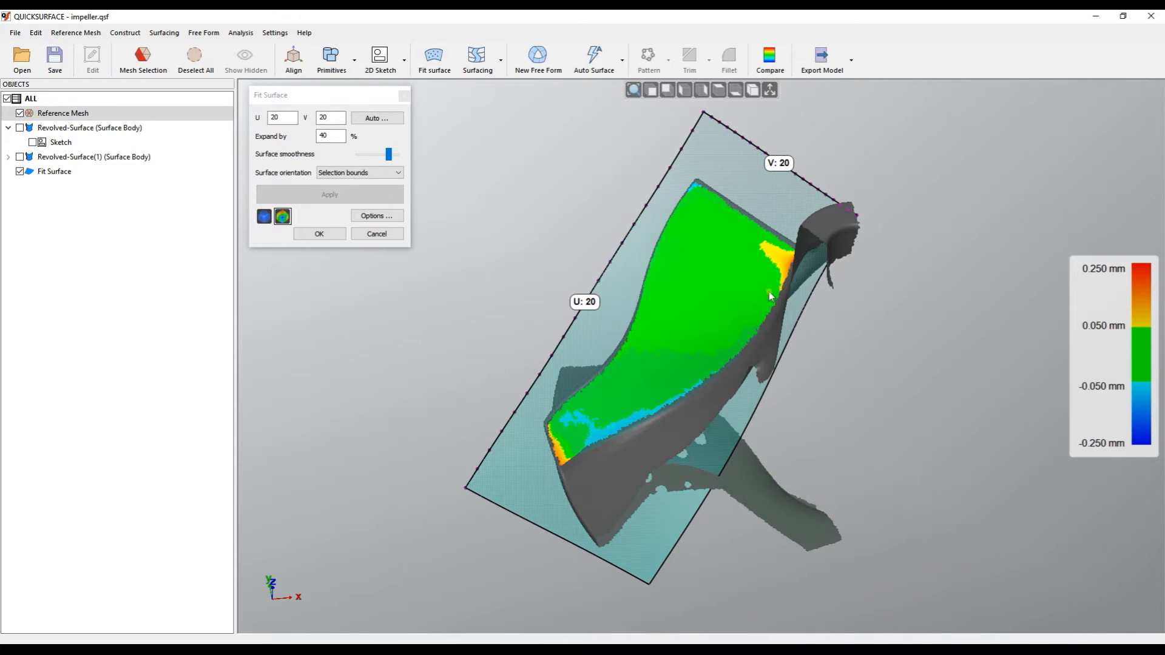
pyautogui.click(359, 172)
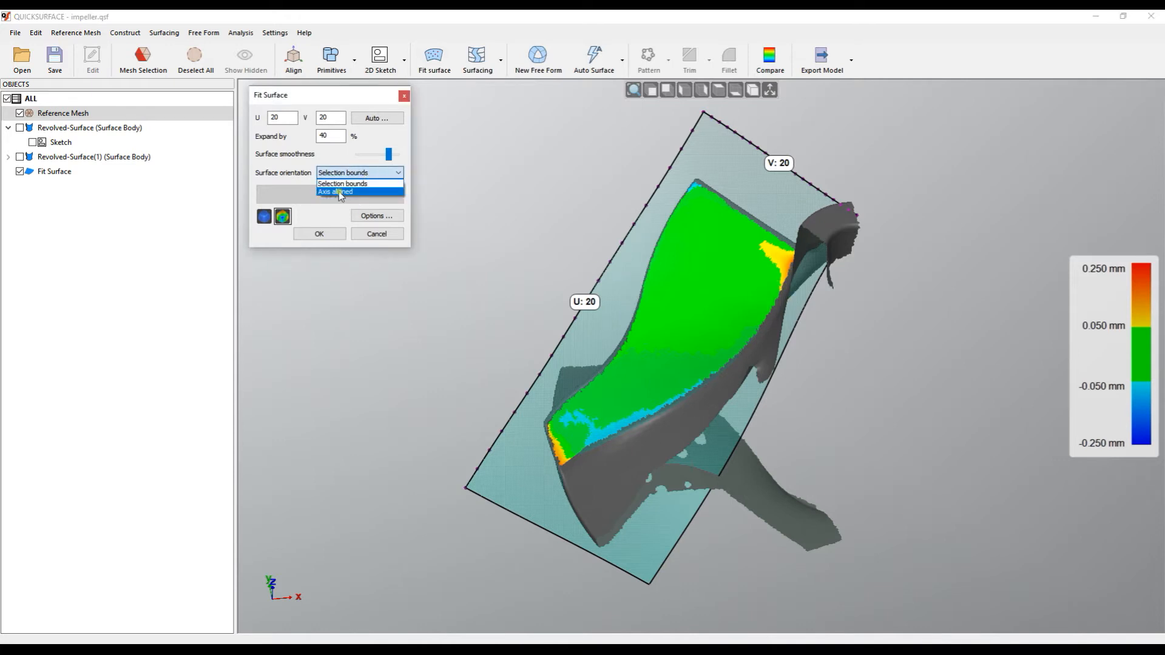
pyautogui.click(337, 192)
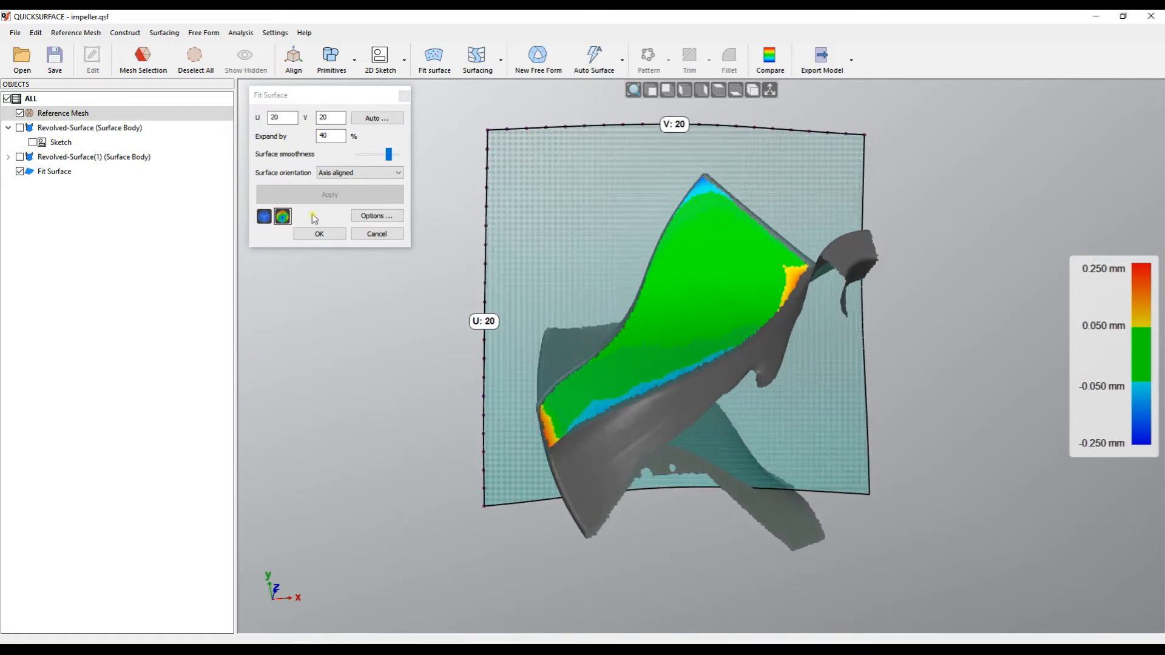
pyautogui.click(263, 216)
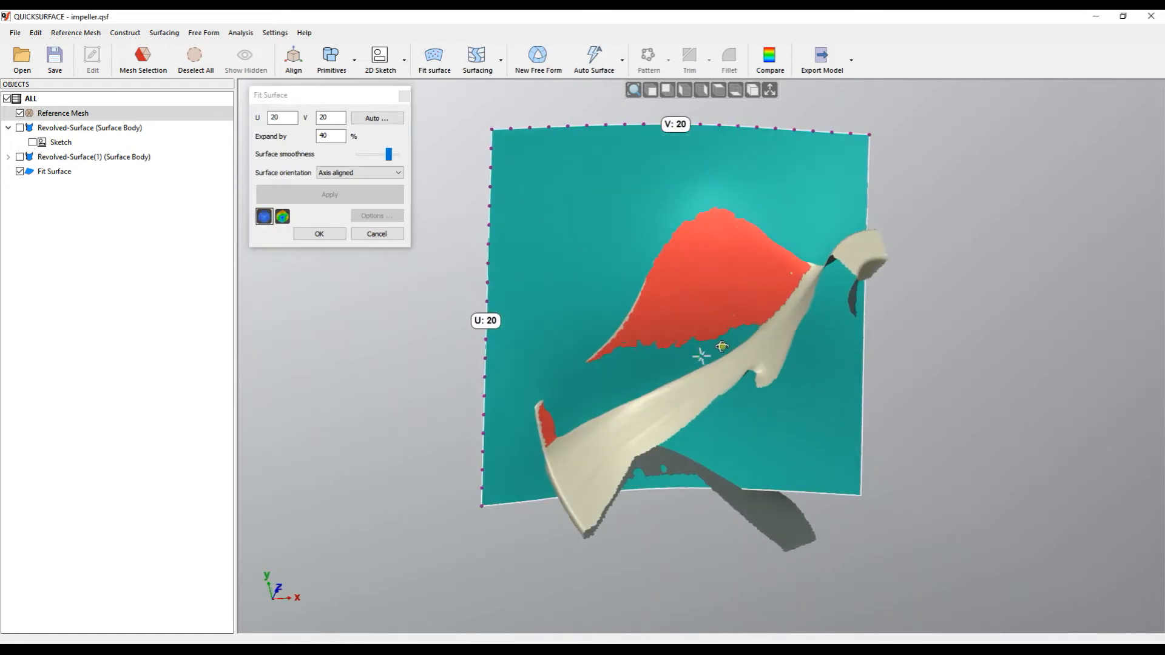
pyautogui.click(359, 172)
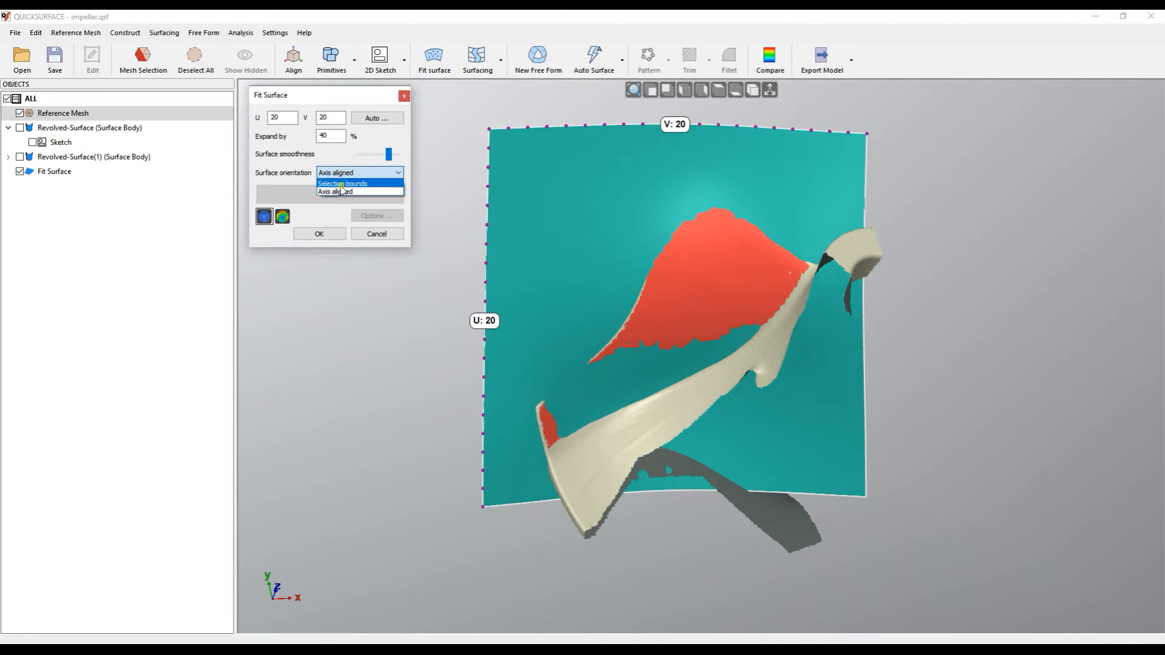
pyautogui.click(338, 183)
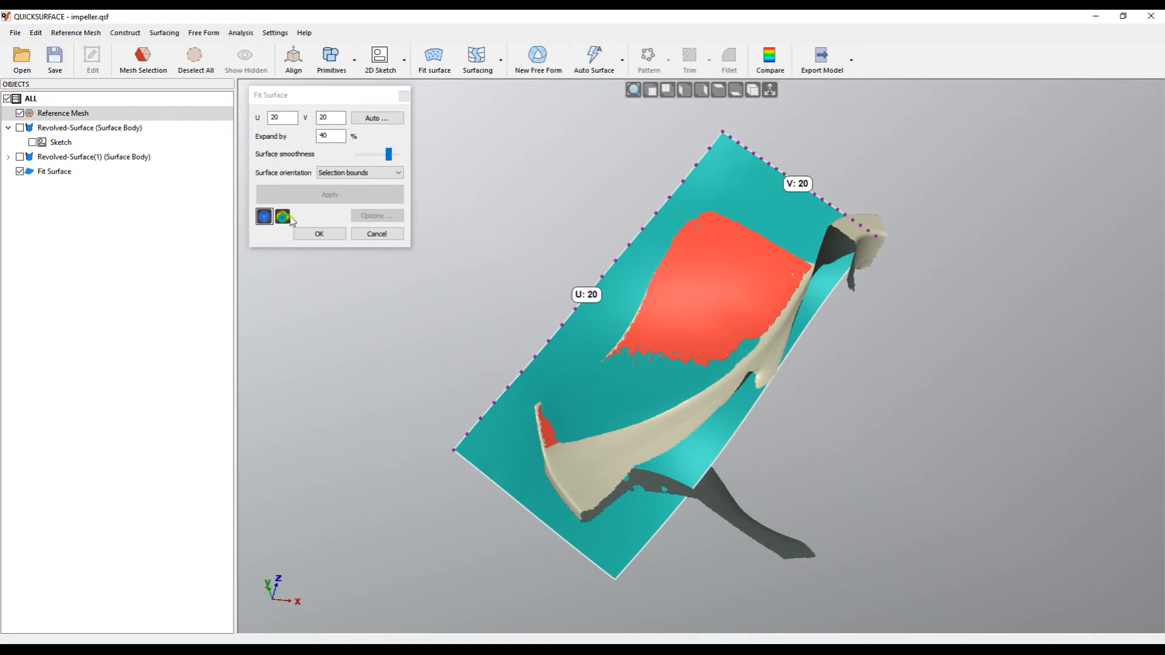
pyautogui.click(281, 216)
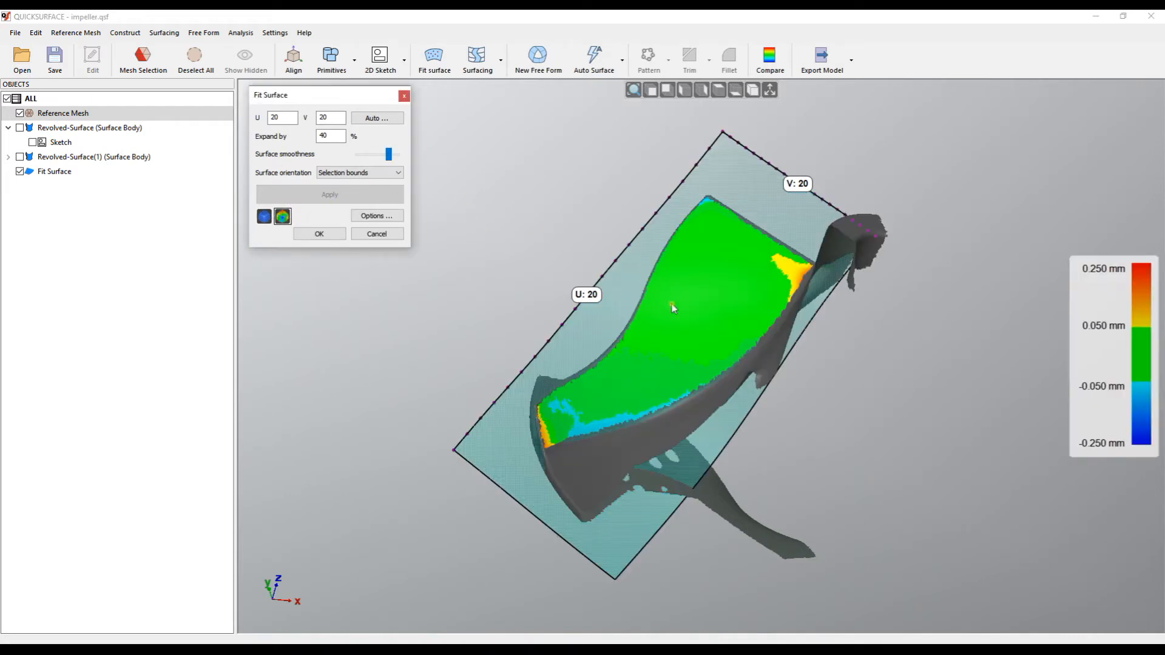
pyautogui.moveTo(389, 154); pyautogui.dragTo(360, 154)
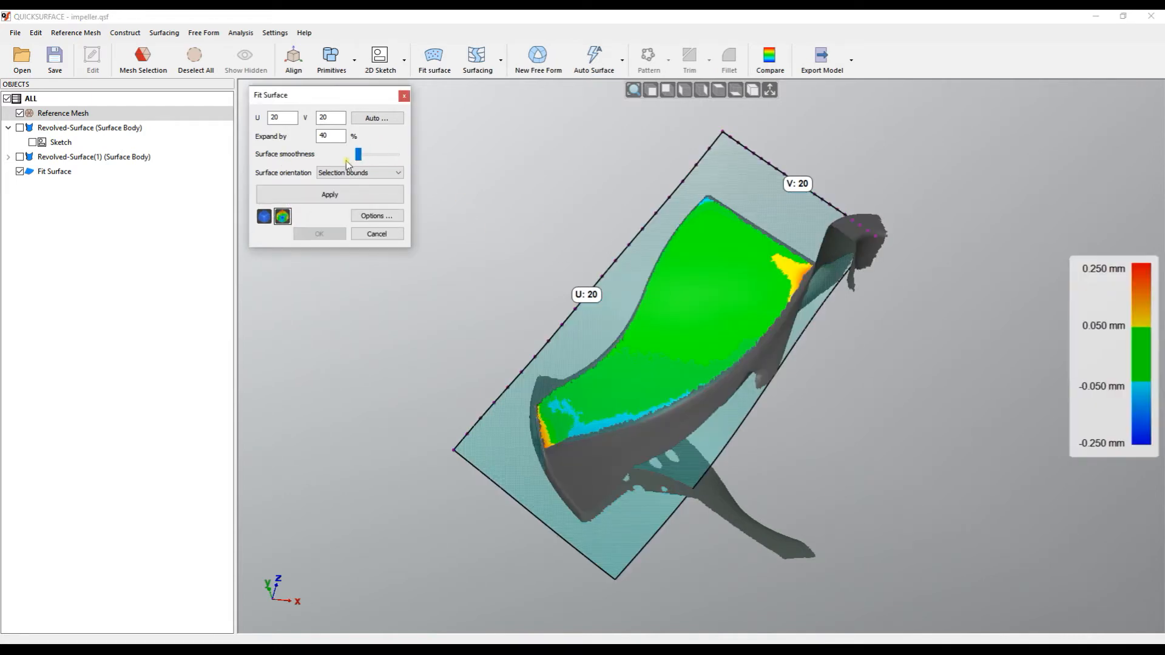
pyautogui.moveTo(360, 154); pyautogui.dragTo(388, 154)
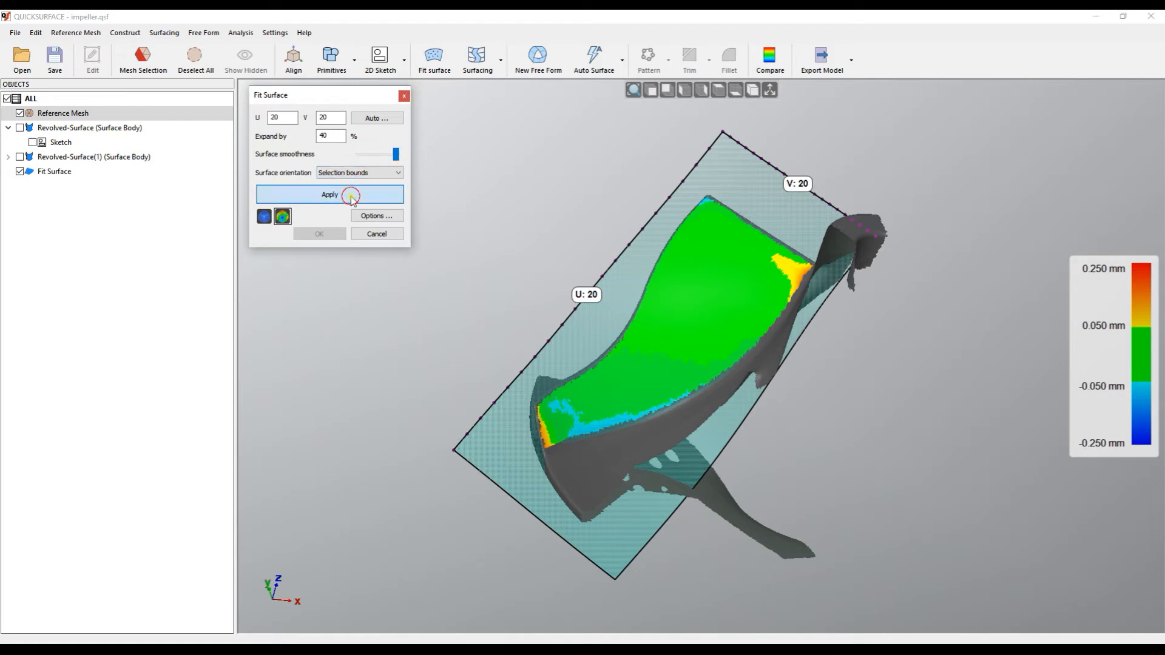
pyautogui.moveTo(396, 154); pyautogui.dragTo(380, 156)
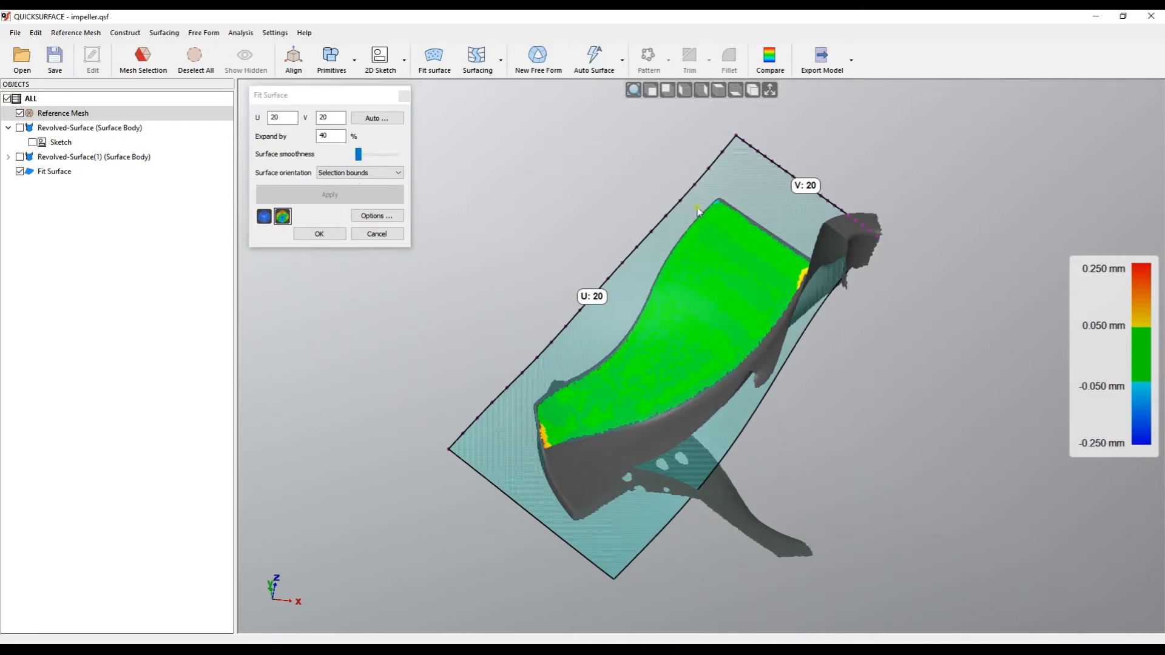
pyautogui.moveTo(858, 414)
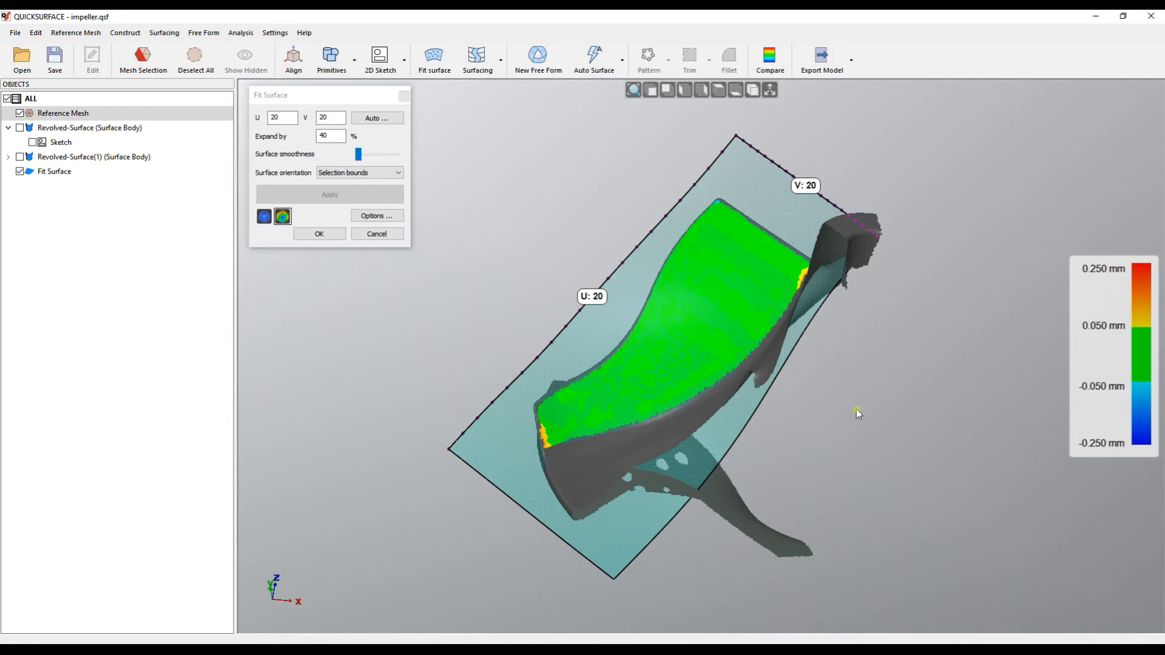
pyautogui.moveTo(764, 372)
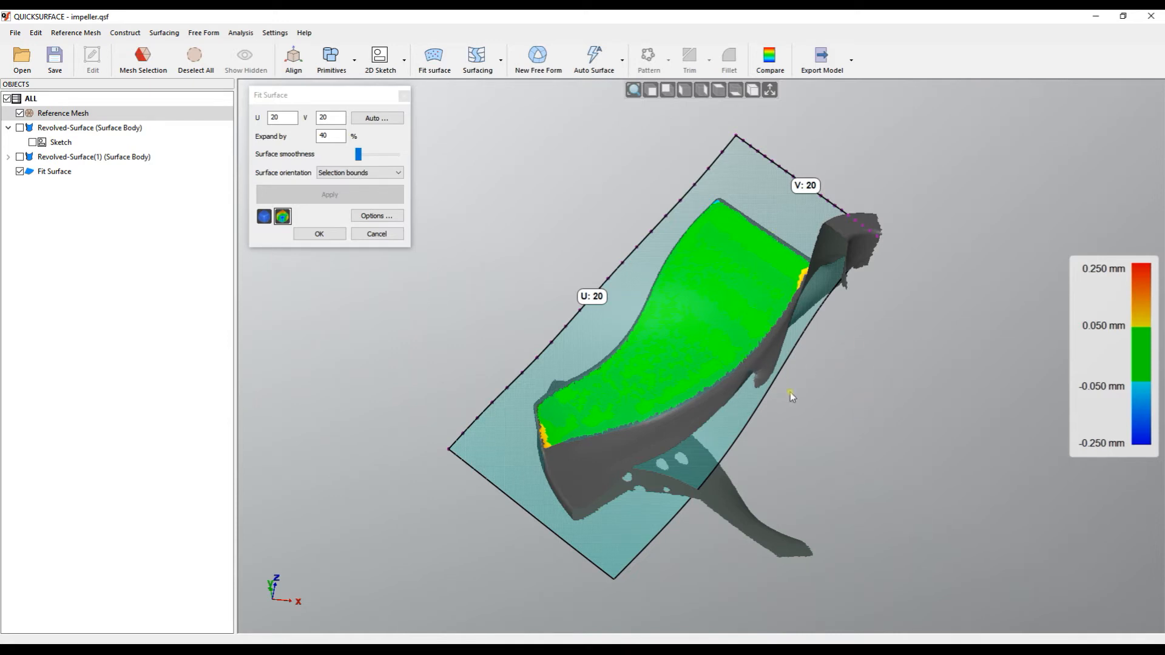
pyautogui.moveTo(359, 154); pyautogui.dragTo(395, 154)
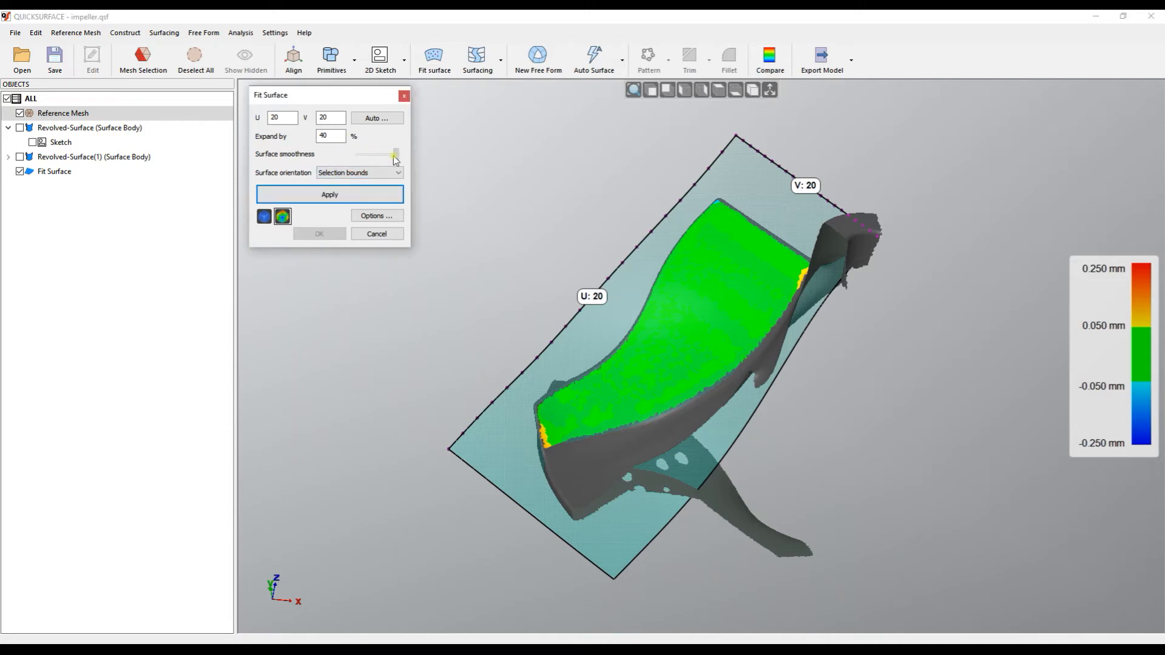
pyautogui.moveTo(394, 154); pyautogui.dragTo(381, 154)
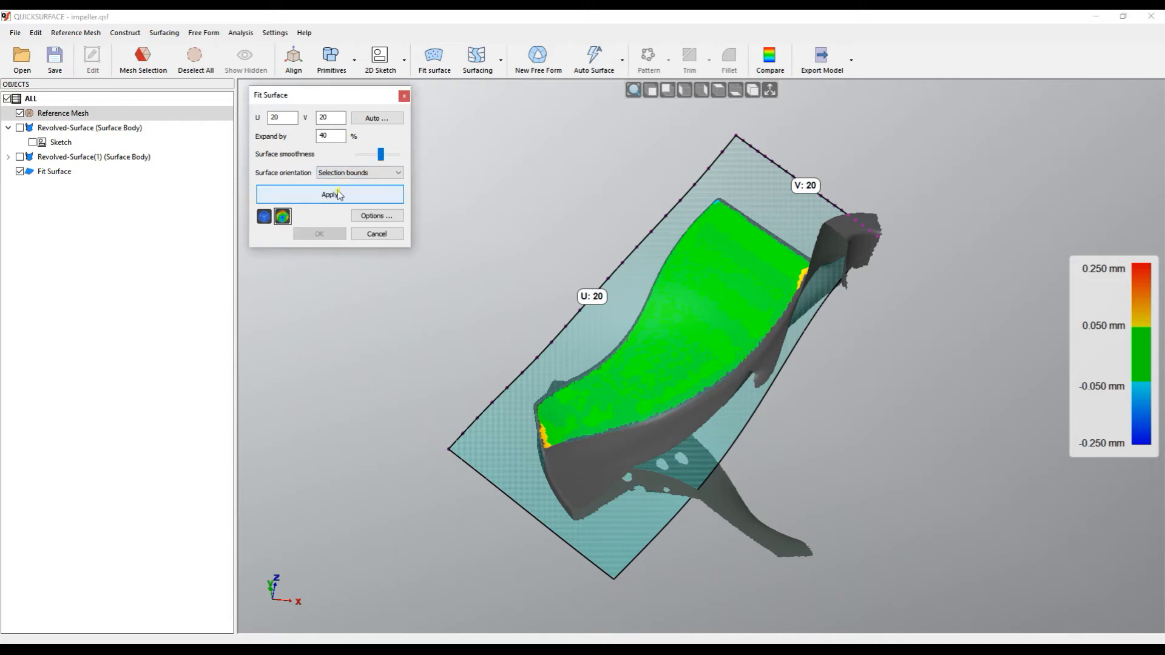
pyautogui.click(329, 194)
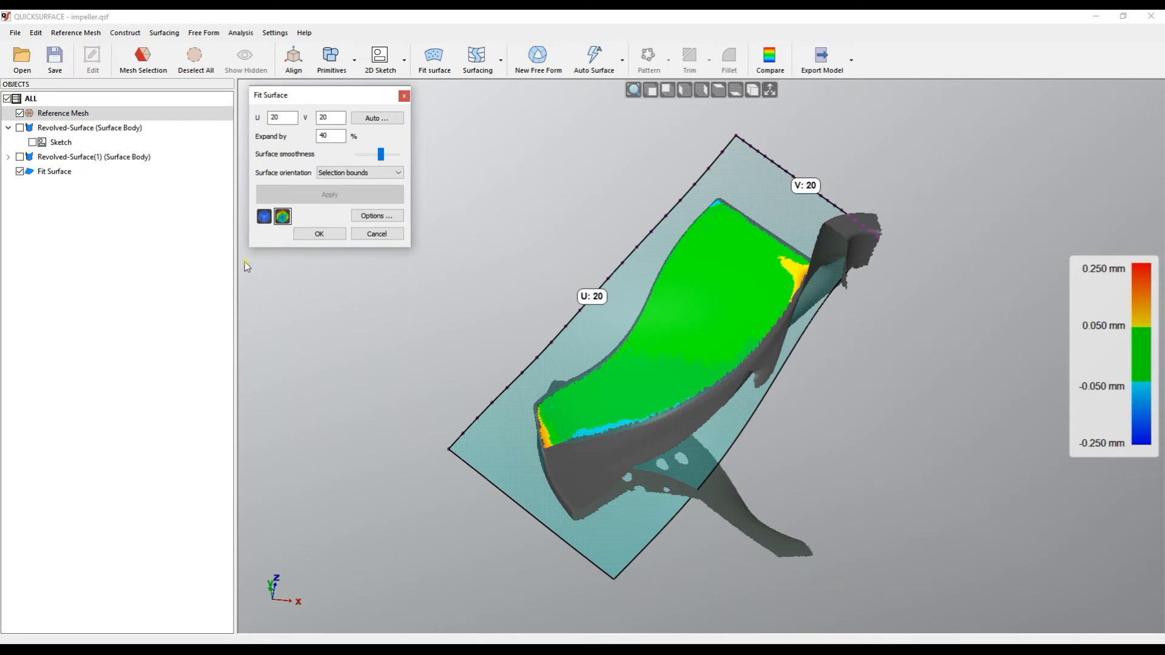
pyautogui.moveTo(740, 342)
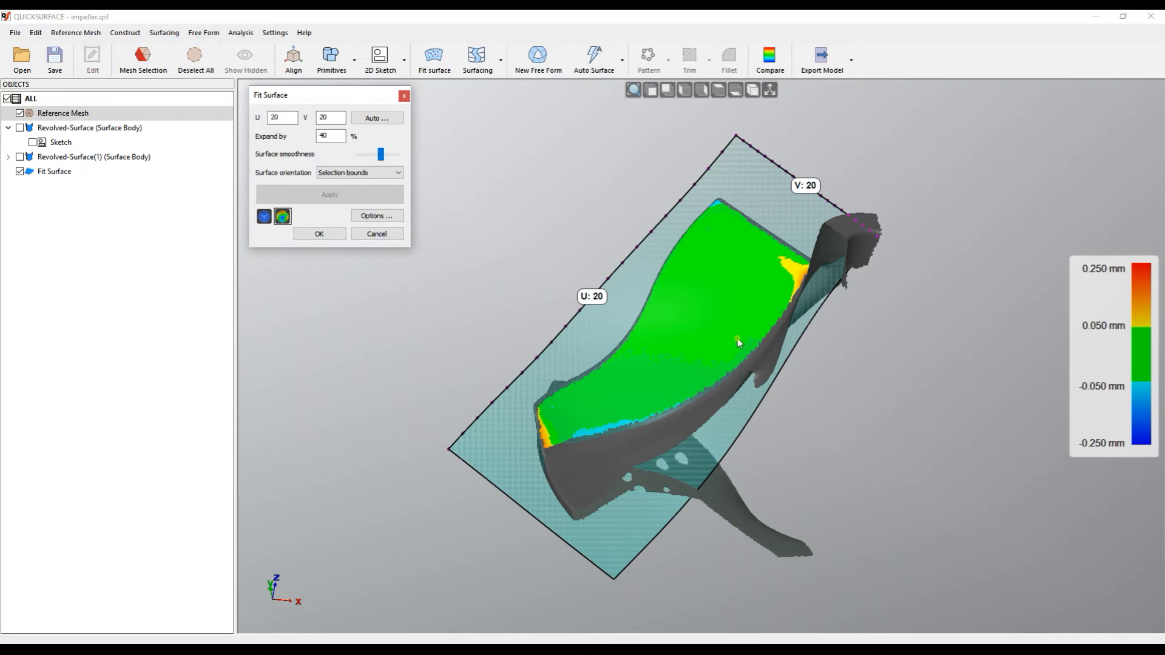
pyautogui.moveTo(739, 342); pyautogui.dragTo(677, 369)
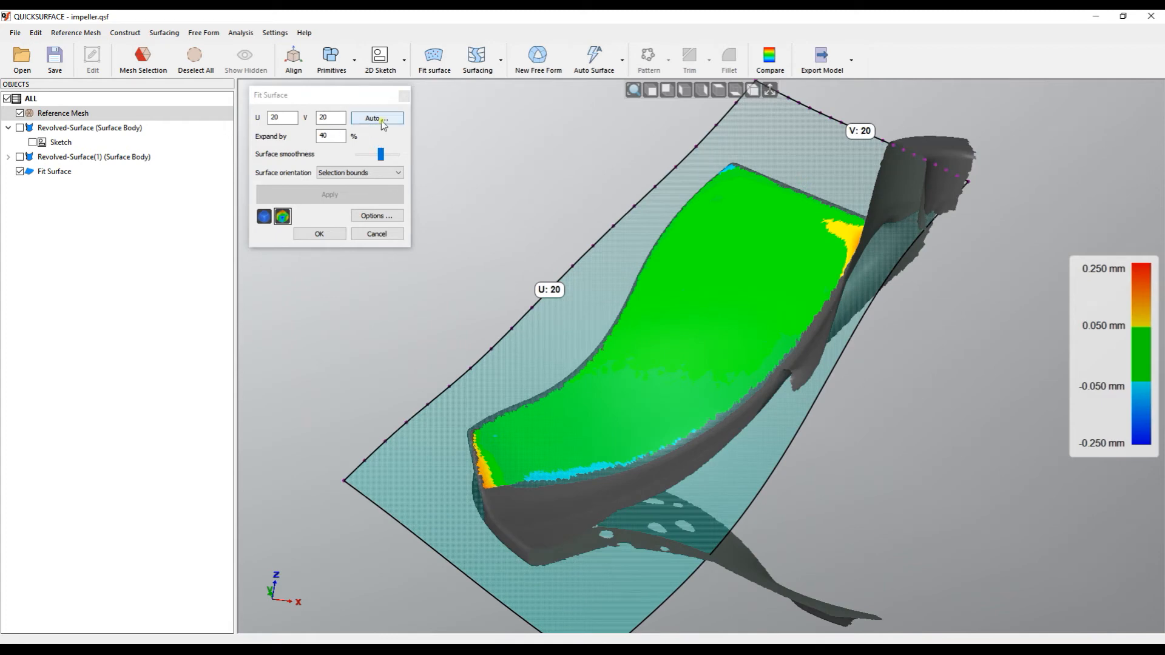
pyautogui.click(376, 117)
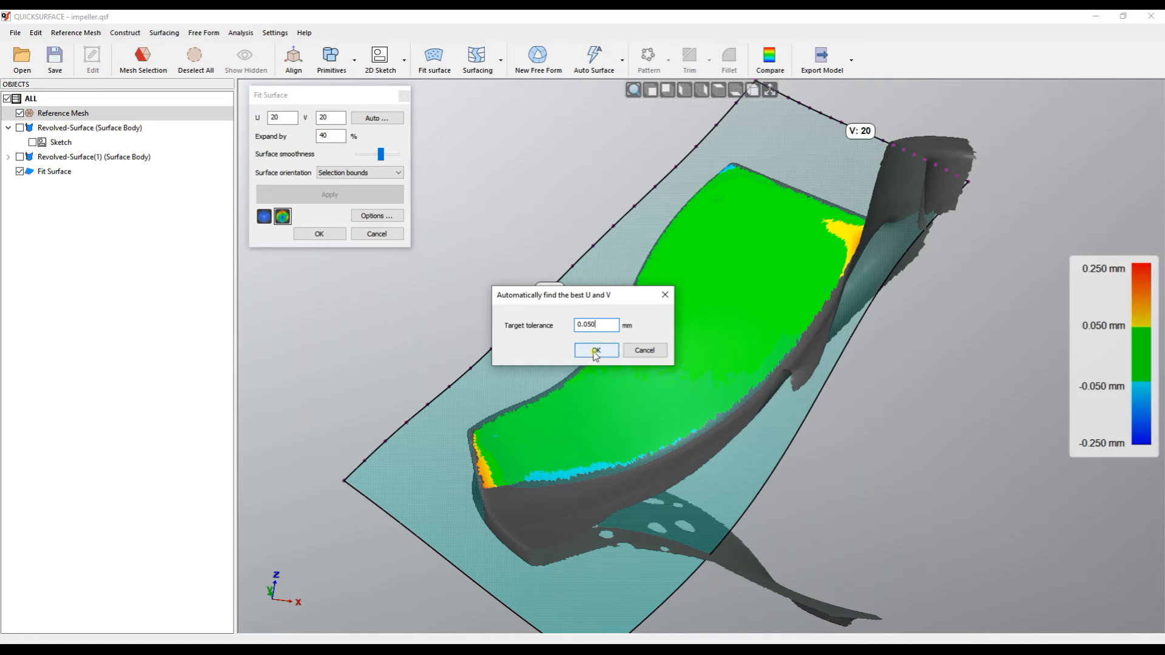
pyautogui.click(596, 349)
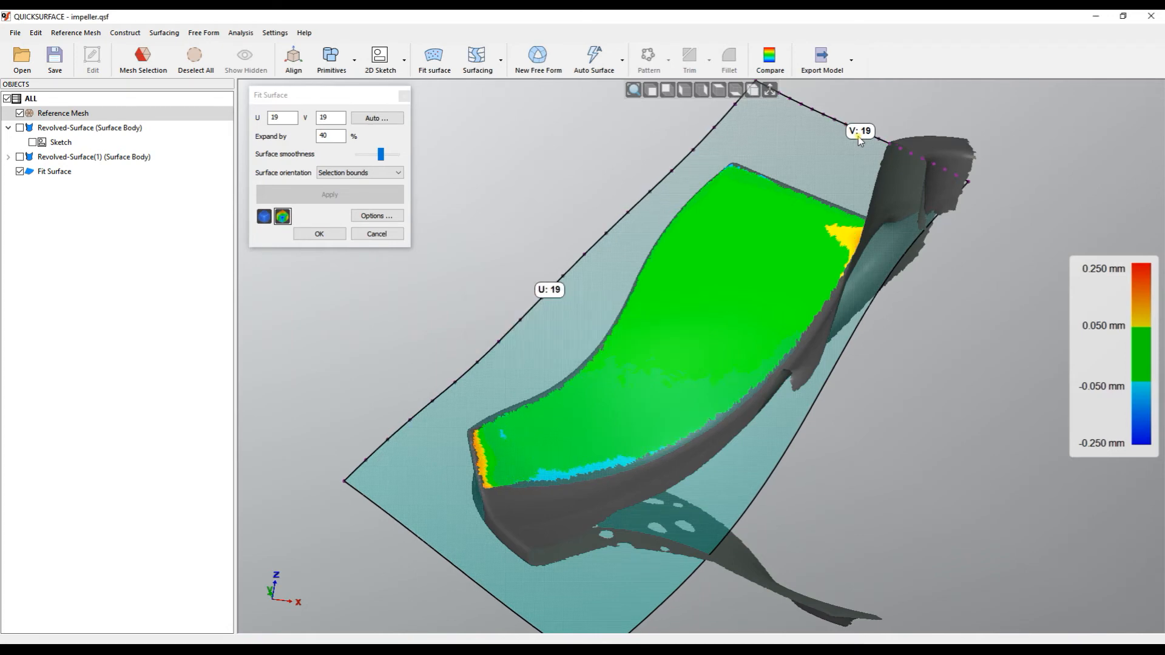
pyautogui.moveTo(787, 334)
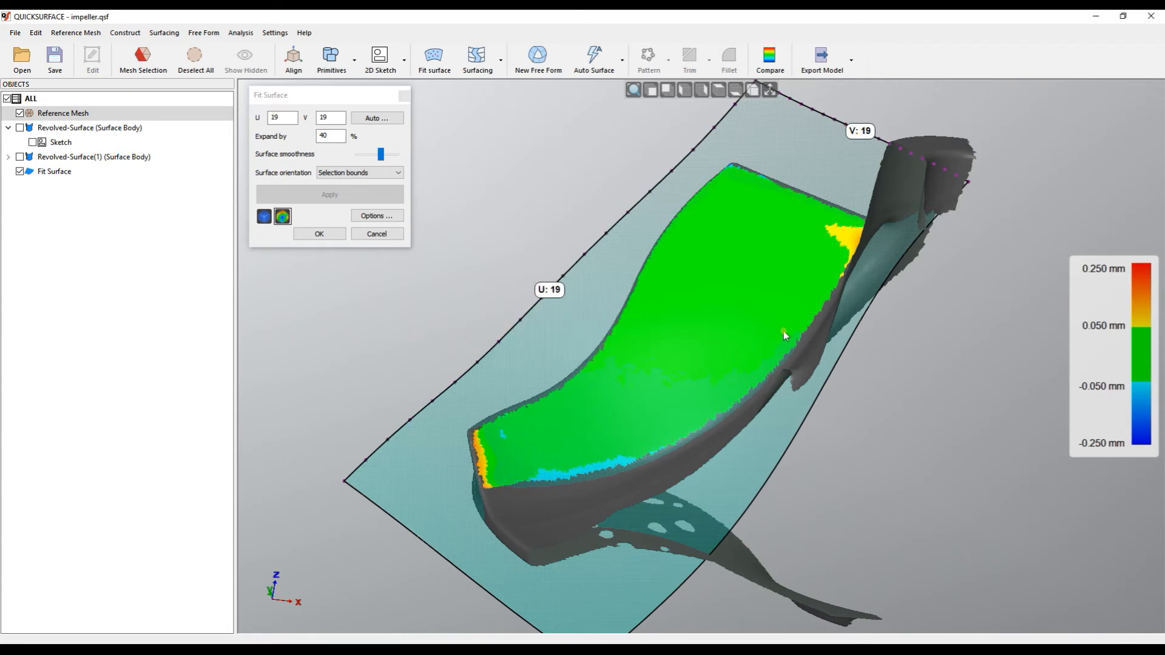
pyautogui.moveTo(903, 175)
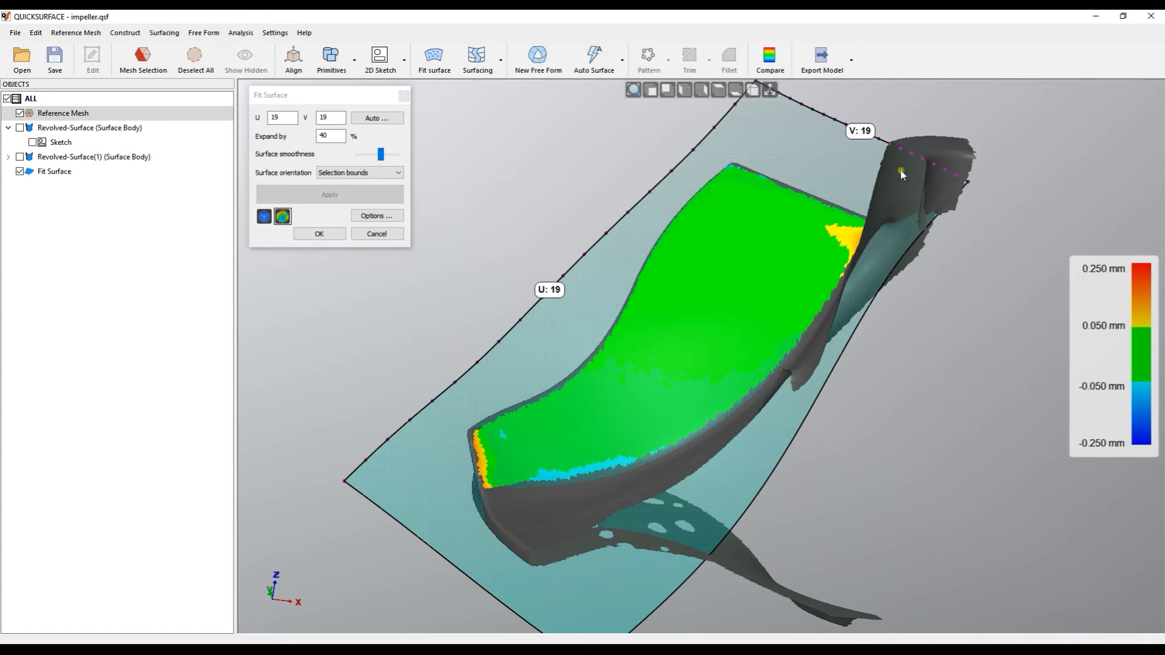
pyautogui.moveTo(580, 324)
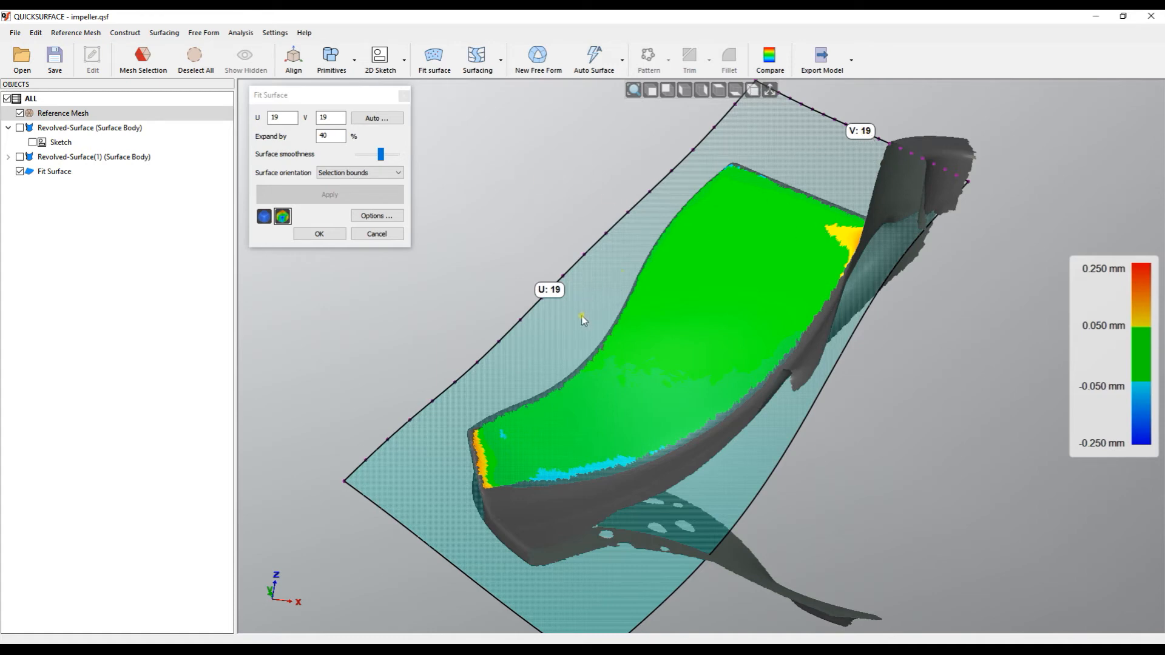
pyautogui.moveTo(635, 500)
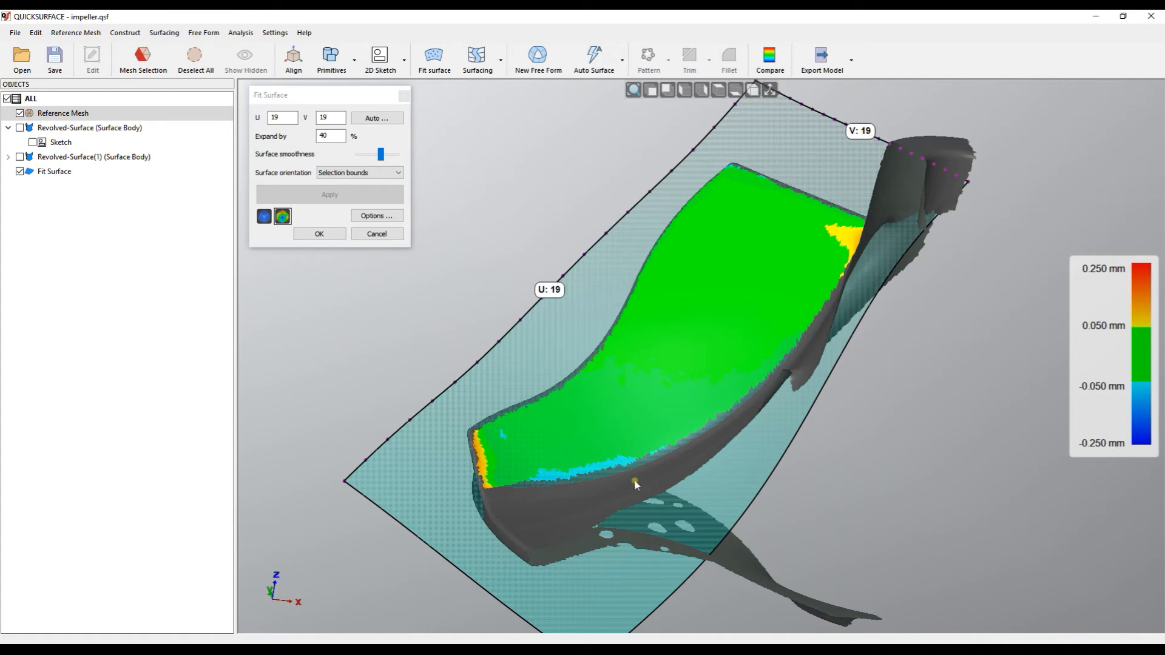
pyautogui.moveTo(530, 508)
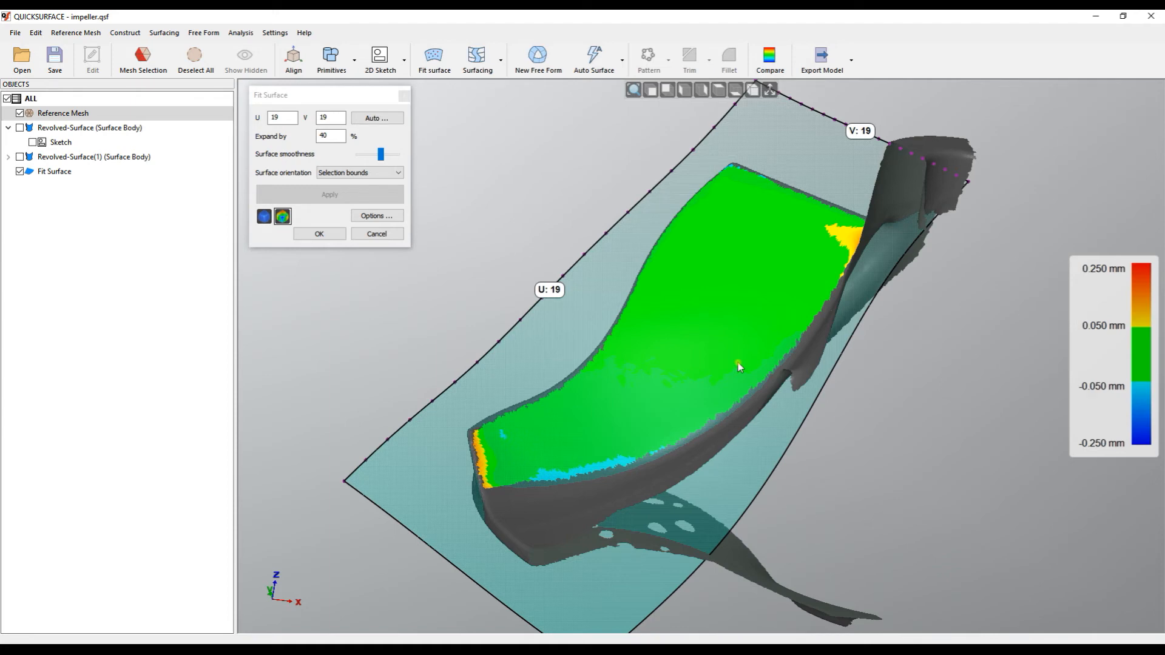
pyautogui.moveTo(758, 366)
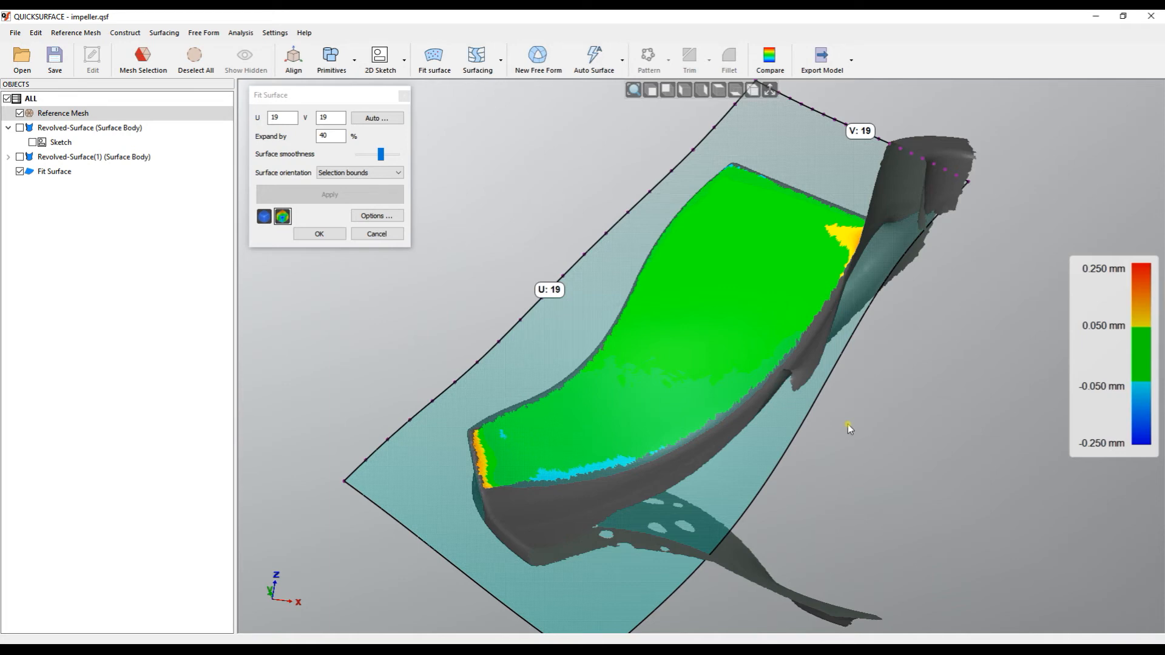
pyautogui.moveTo(906, 463)
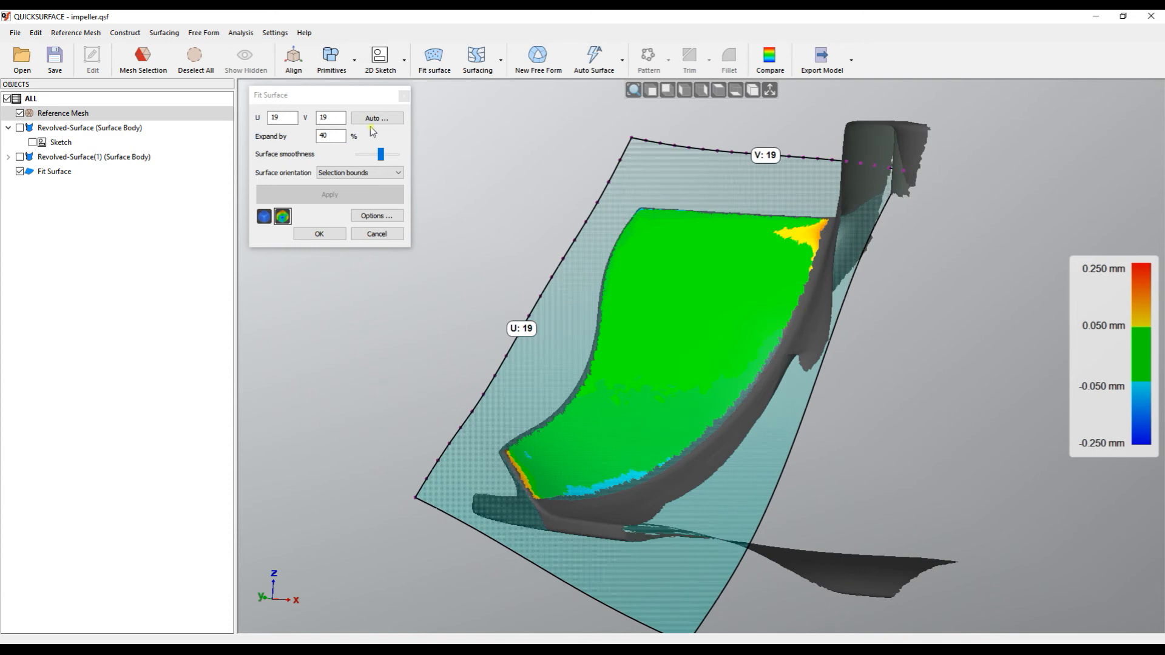
# Run Auto U/V at a 0.030 mm target tolerance, giving a 26 by 26 patch
pyautogui.click(376, 117)
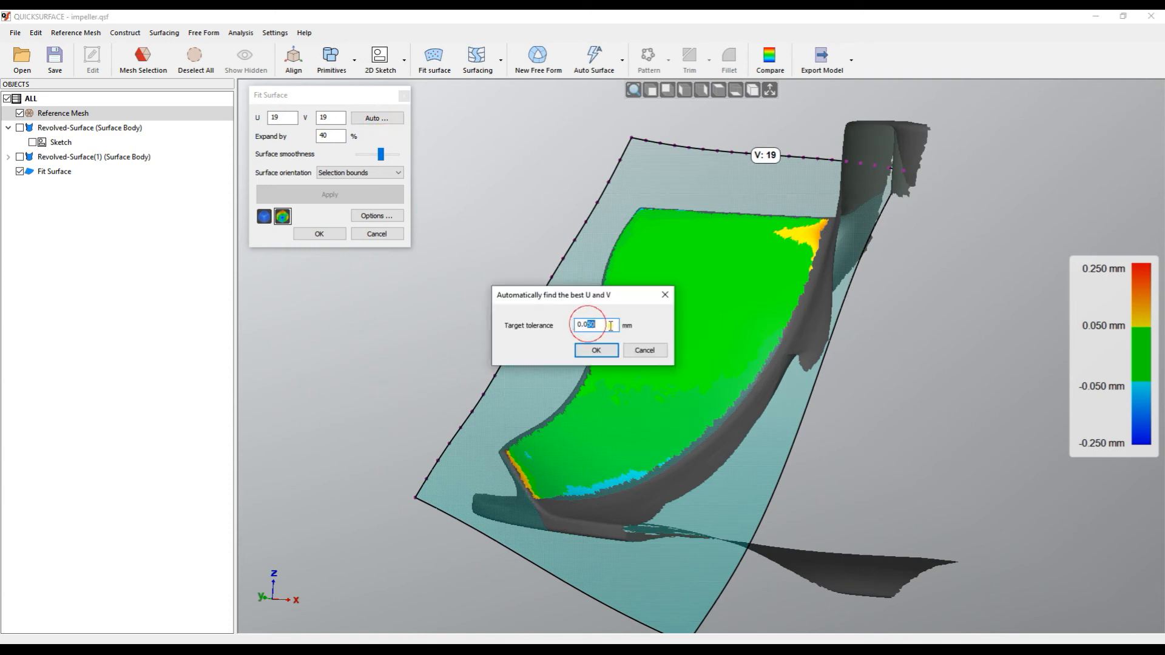
pyautogui.write('0.030')
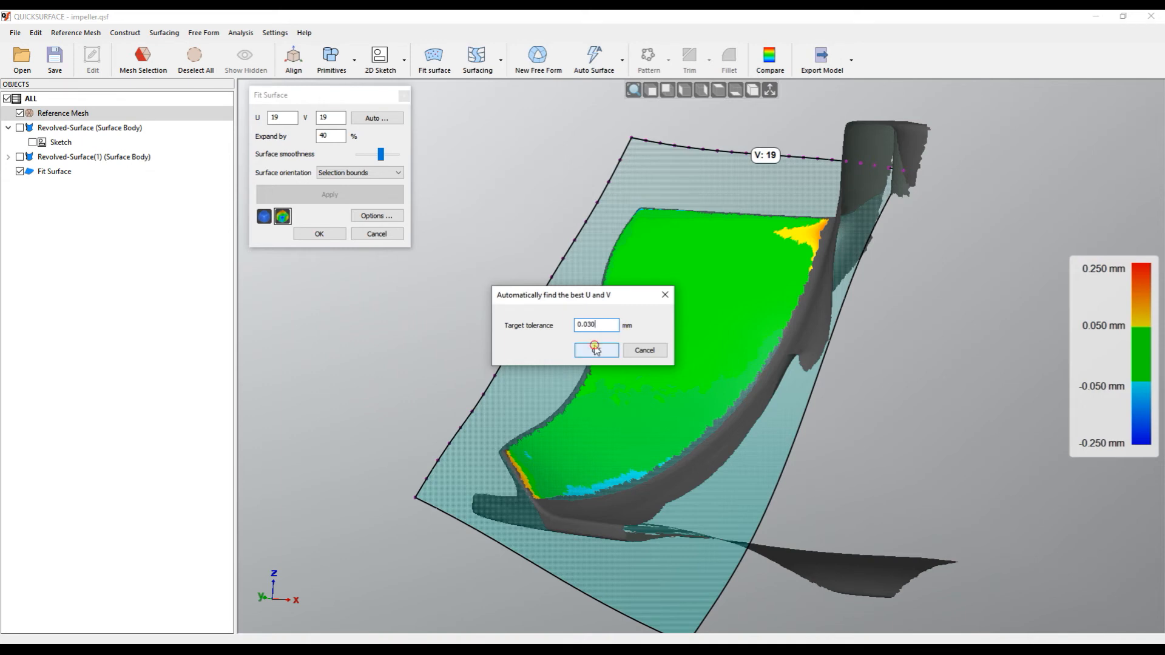
pyautogui.click(595, 349)
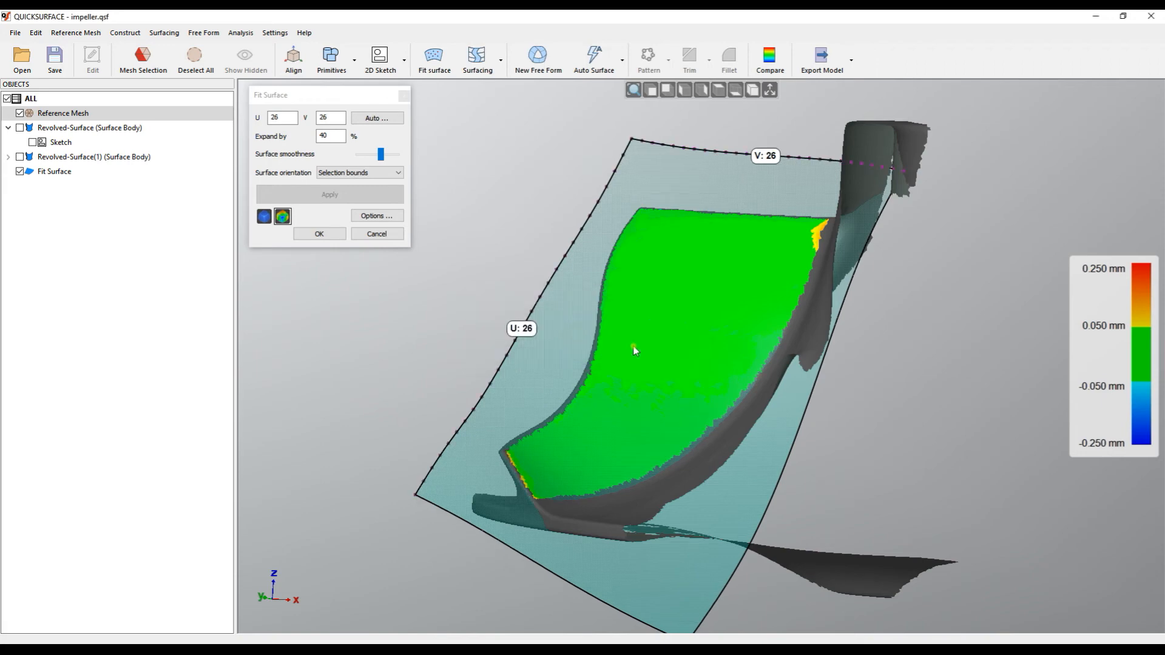
pyautogui.moveTo(677, 345)
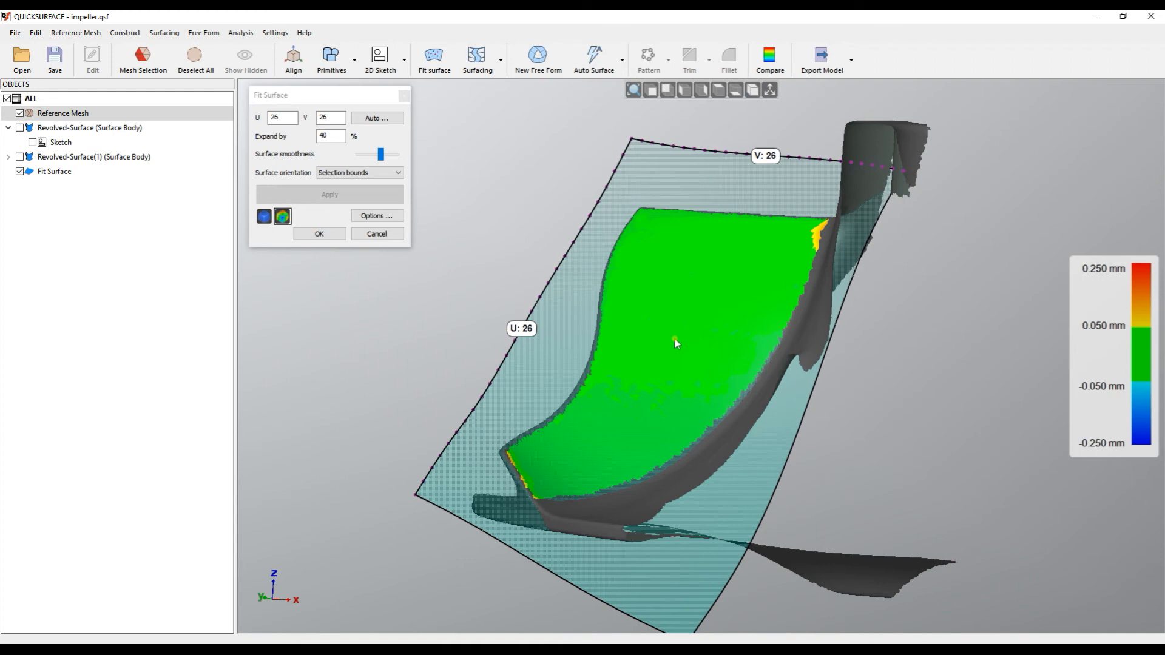
# Preview the patch at 26 by 100 spans, then set V back to 26
pyautogui.click(330, 117)
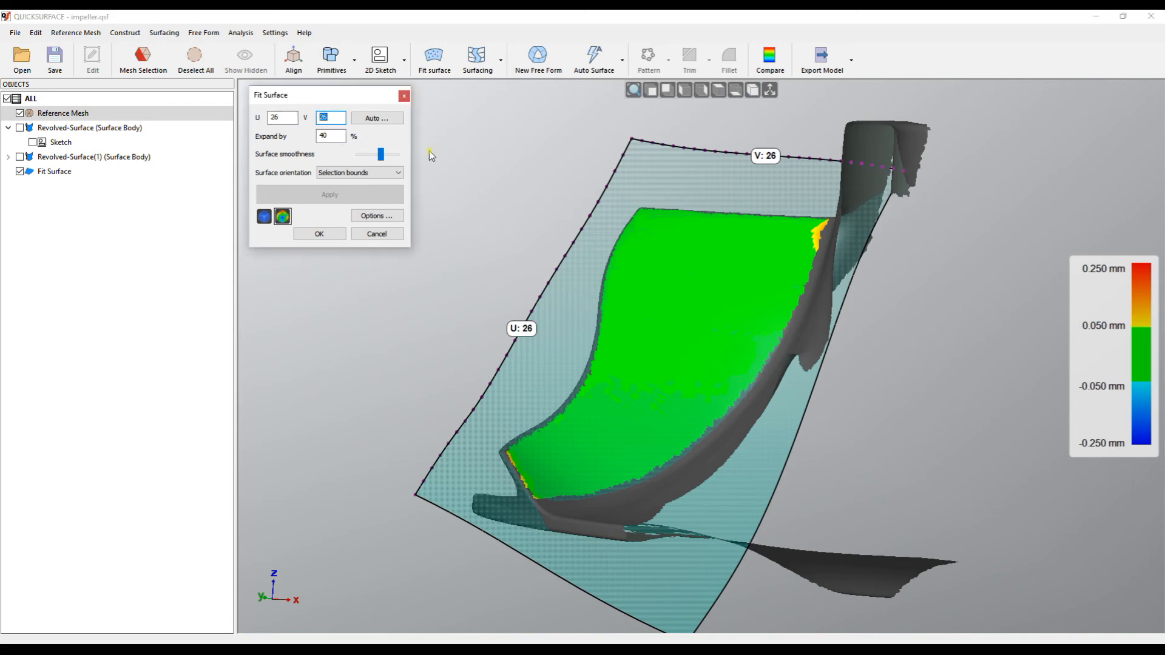
pyautogui.write('100')
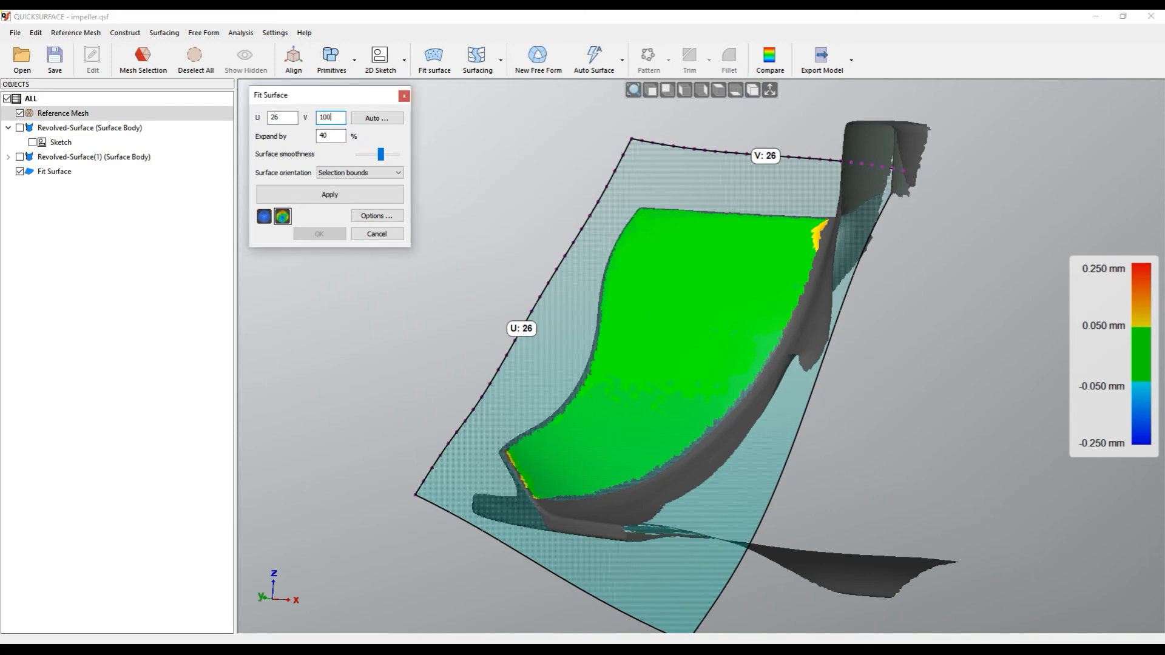
pyautogui.click(329, 195)
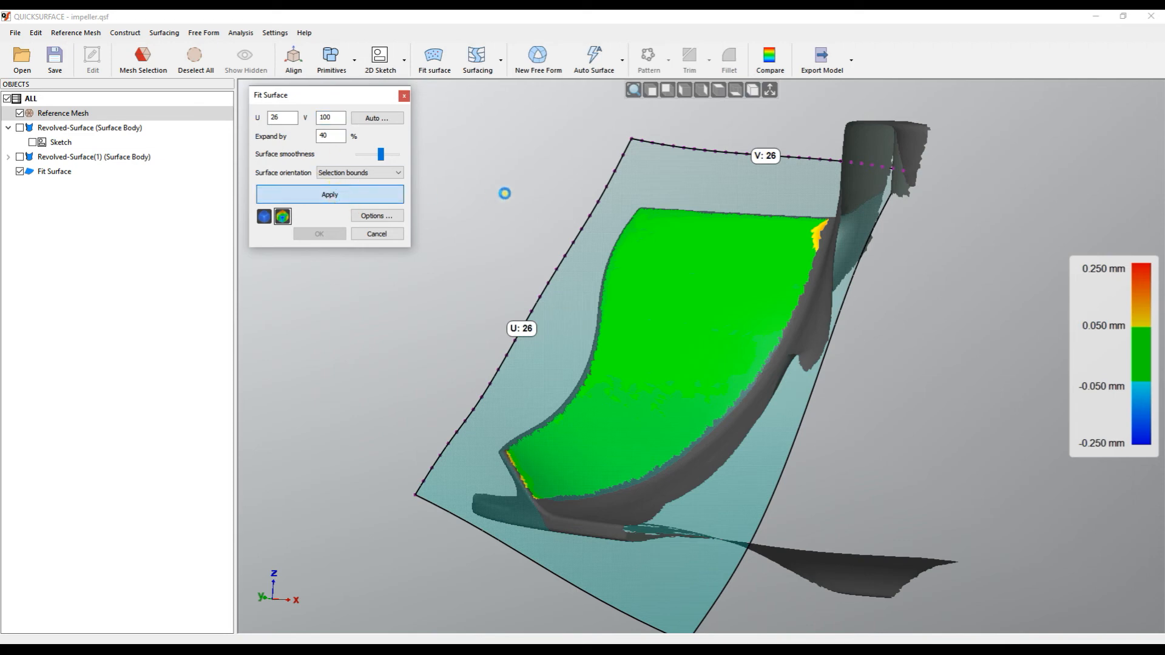
pyautogui.moveTo(527, 197)
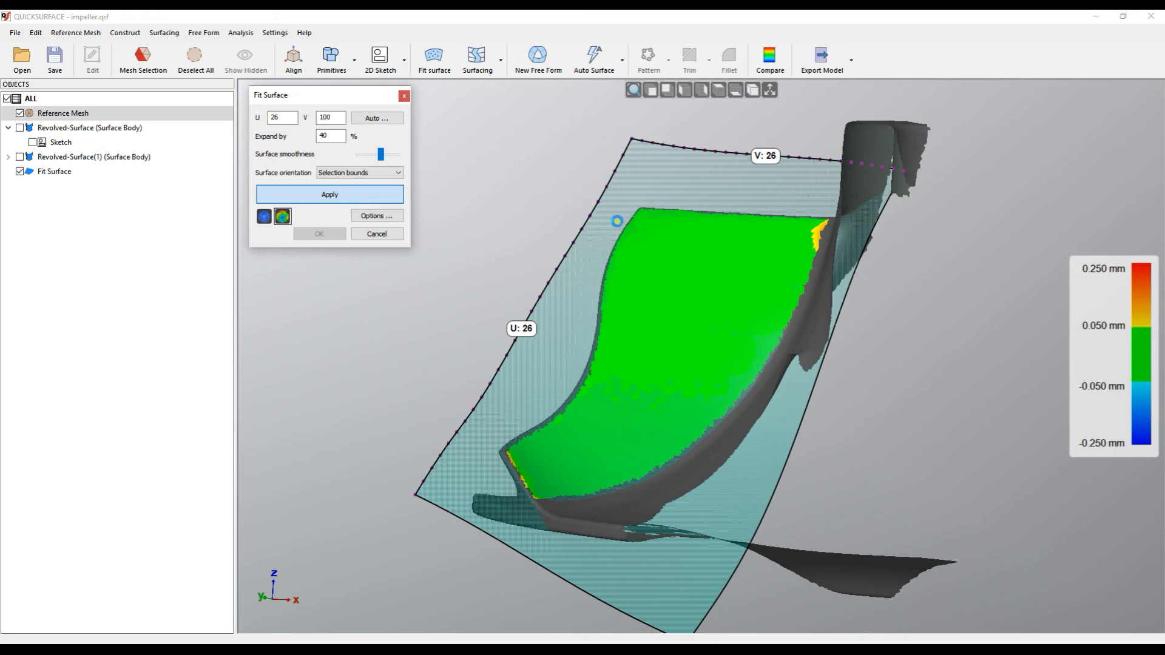
pyautogui.click(329, 194)
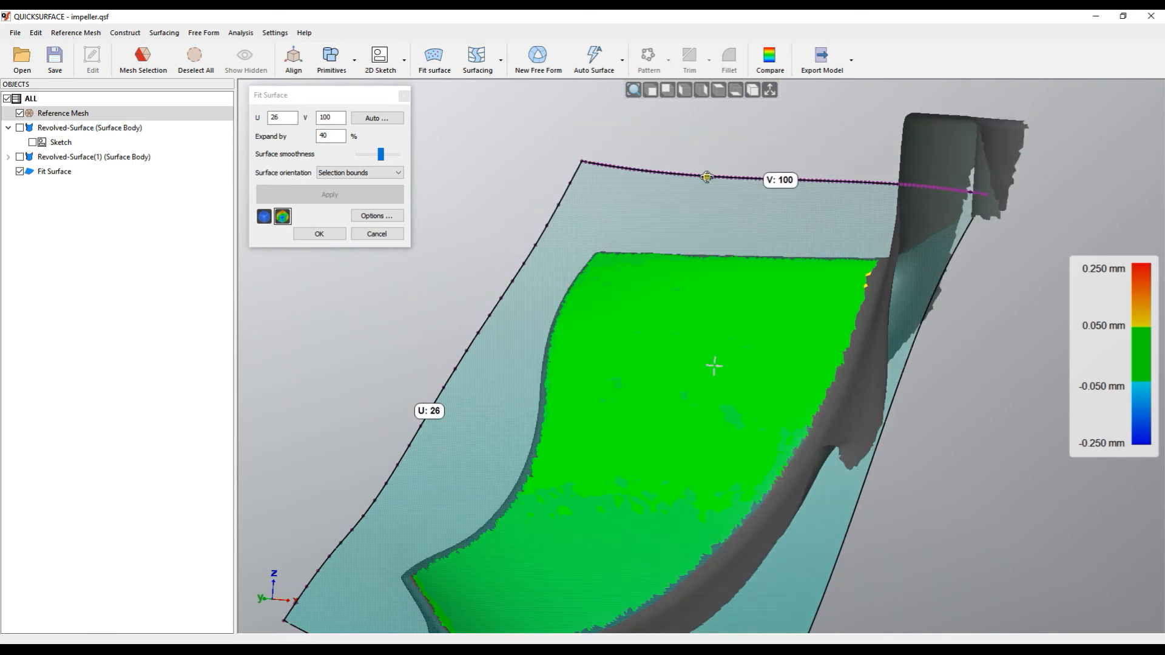
pyautogui.click(330, 117)
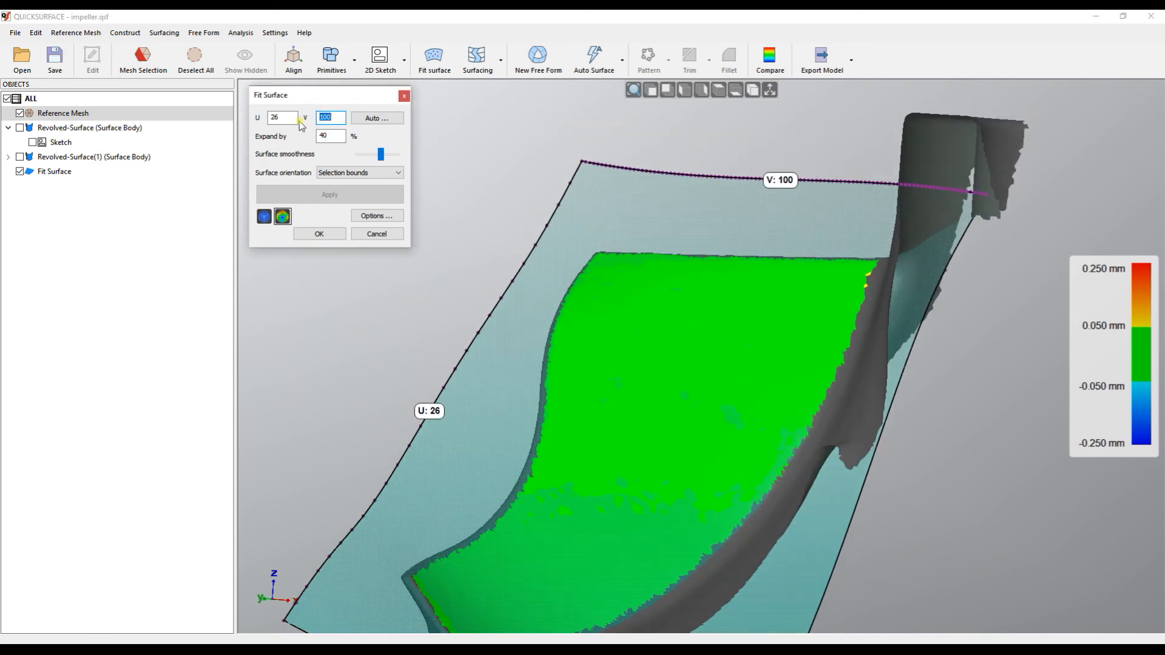
pyautogui.write('26')
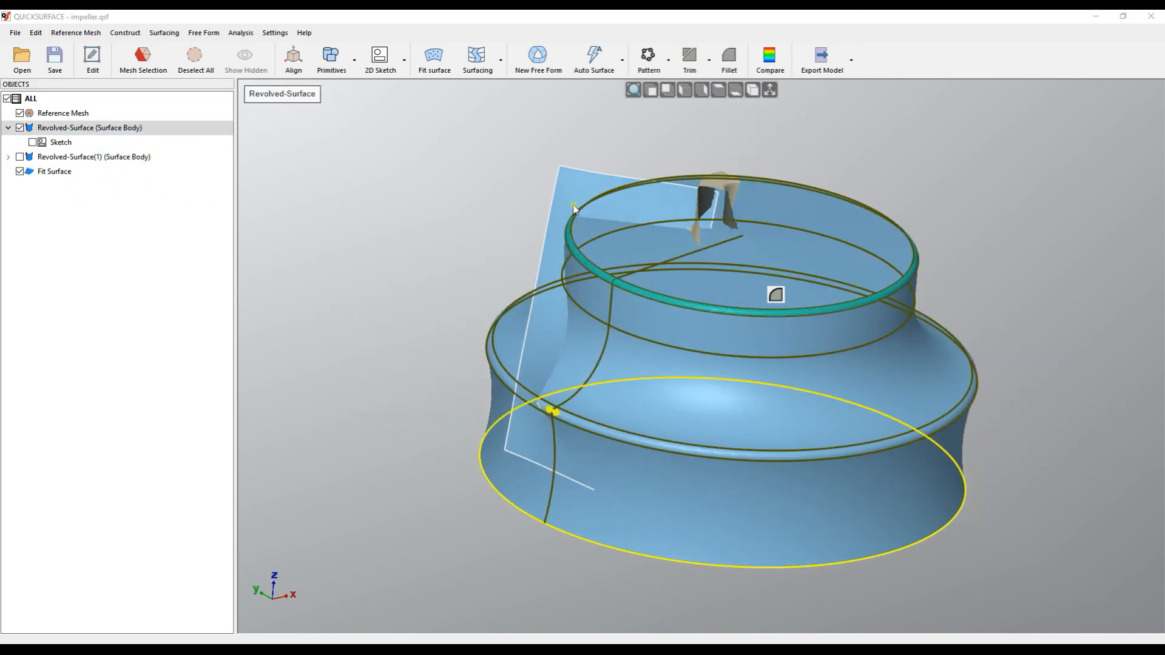
# Accept the fit surface and select the Revolved-Surface together with it for trimming
pyautogui.click(690, 54)
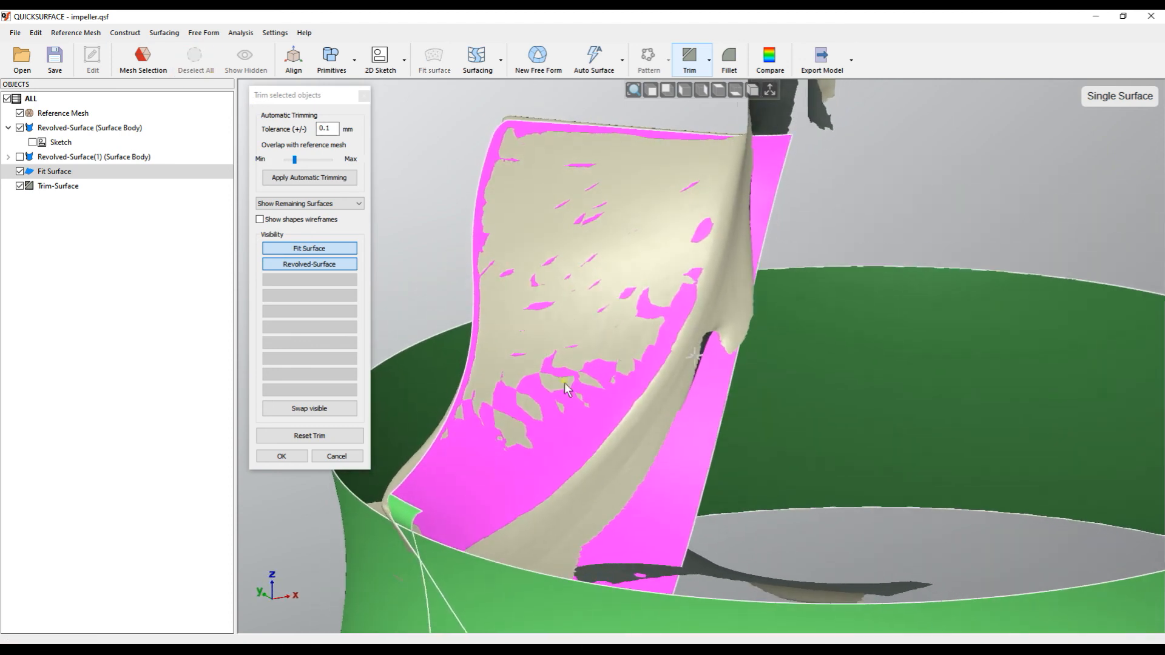
# Keep the blade region of the trim and hide the Reference Mesh
pyautogui.click(309, 436)
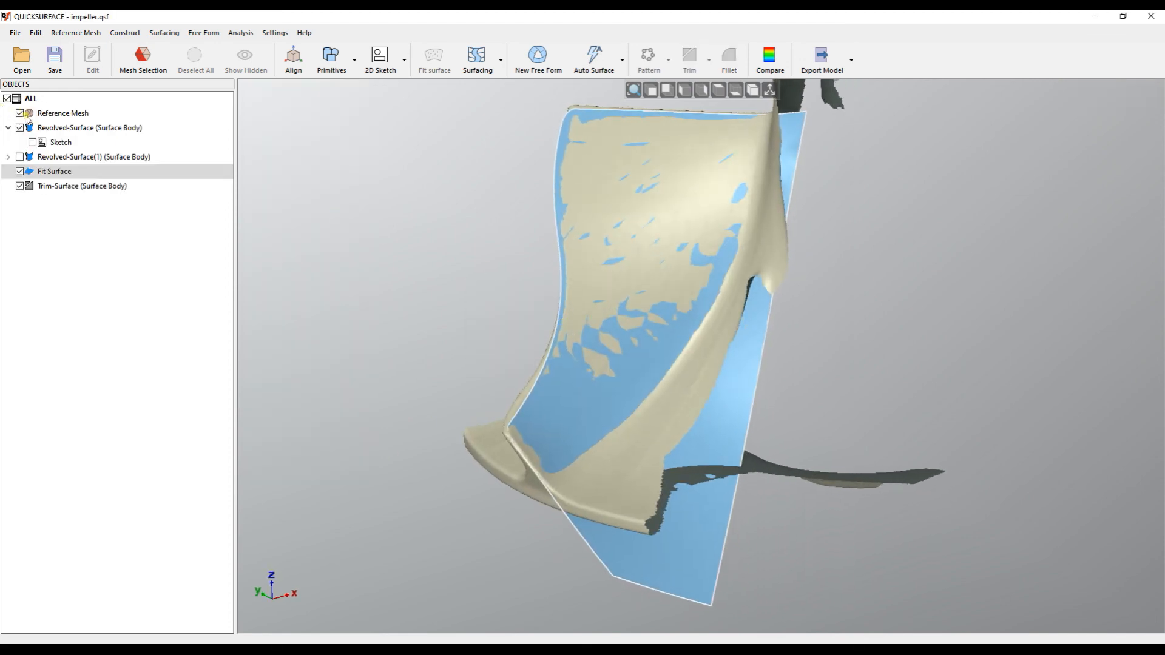
pyautogui.click(14, 113)
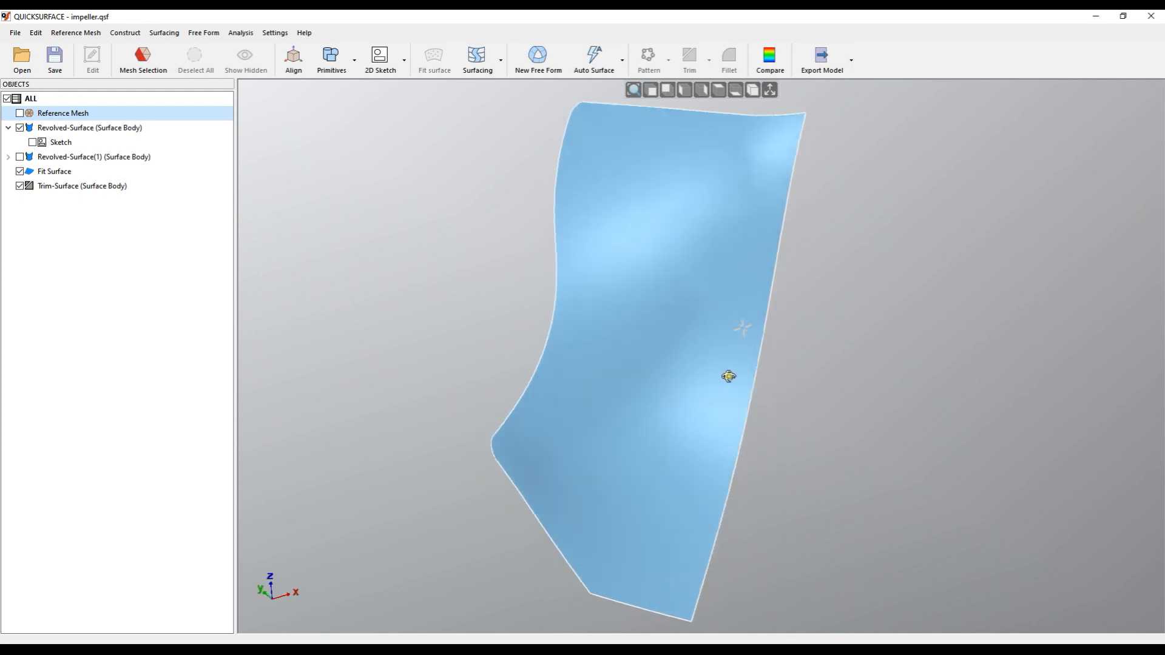